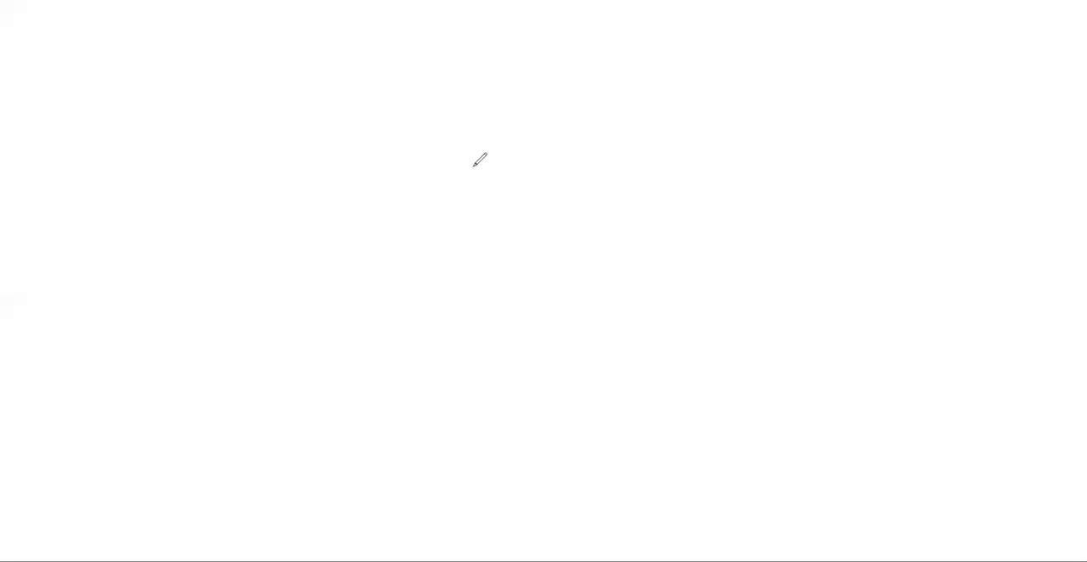
mouse_move(433, 149)
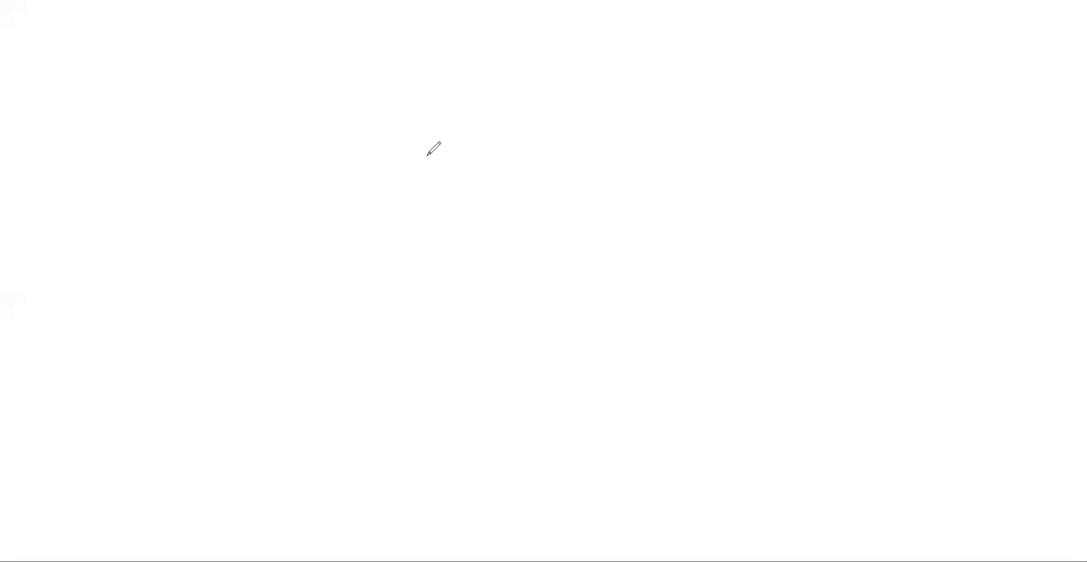
mouse_move(457, 121)
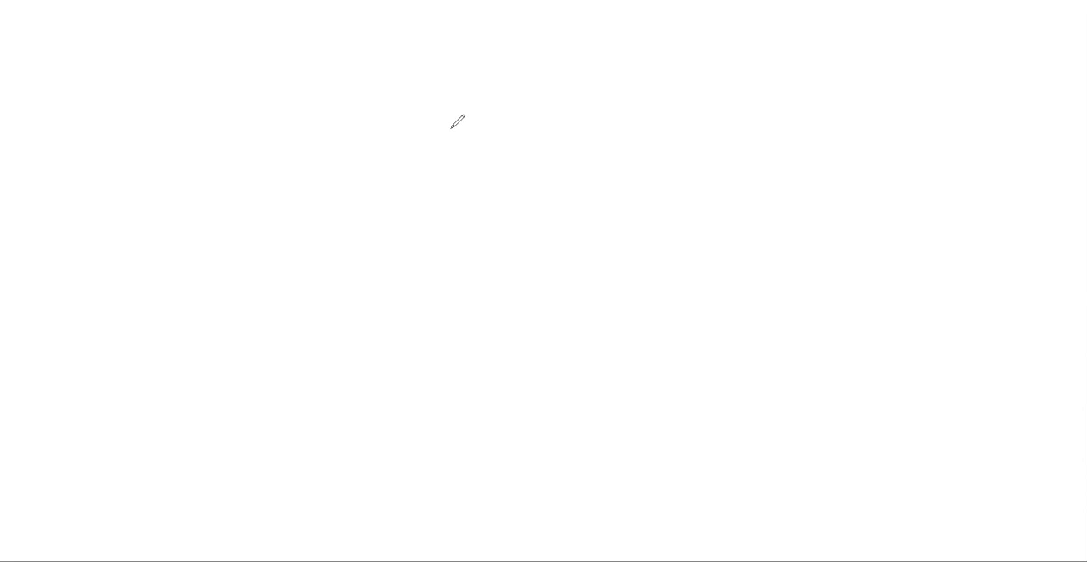
mouse_move(513, 123)
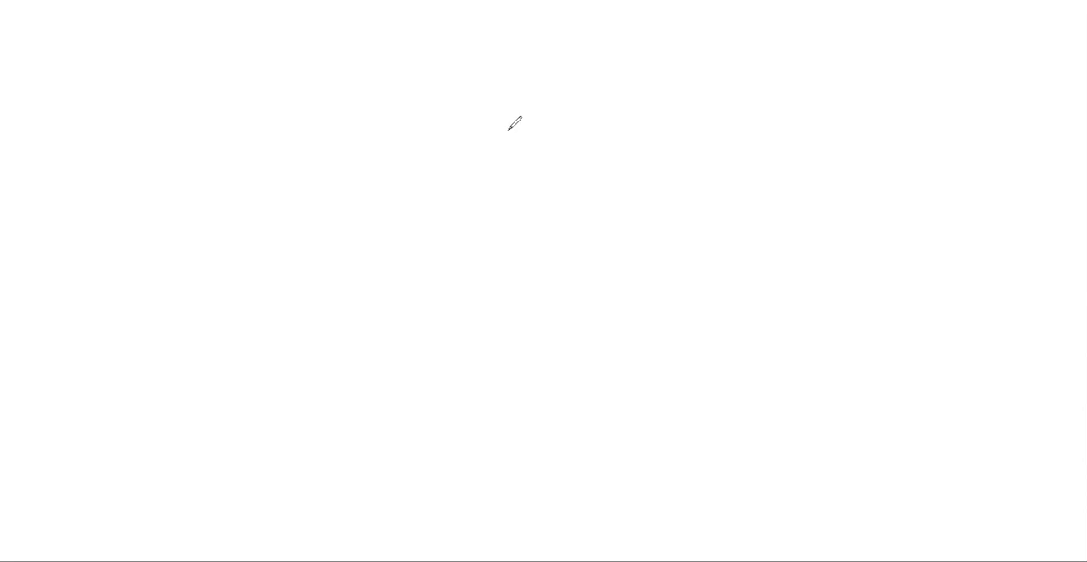
mouse_move(513, 110)
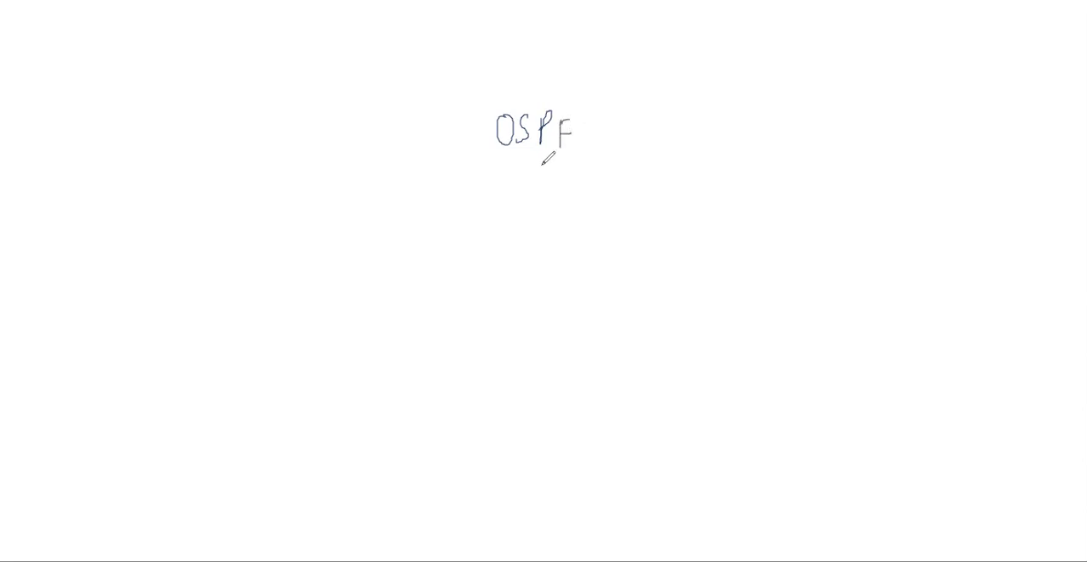
mouse_move(764, 161)
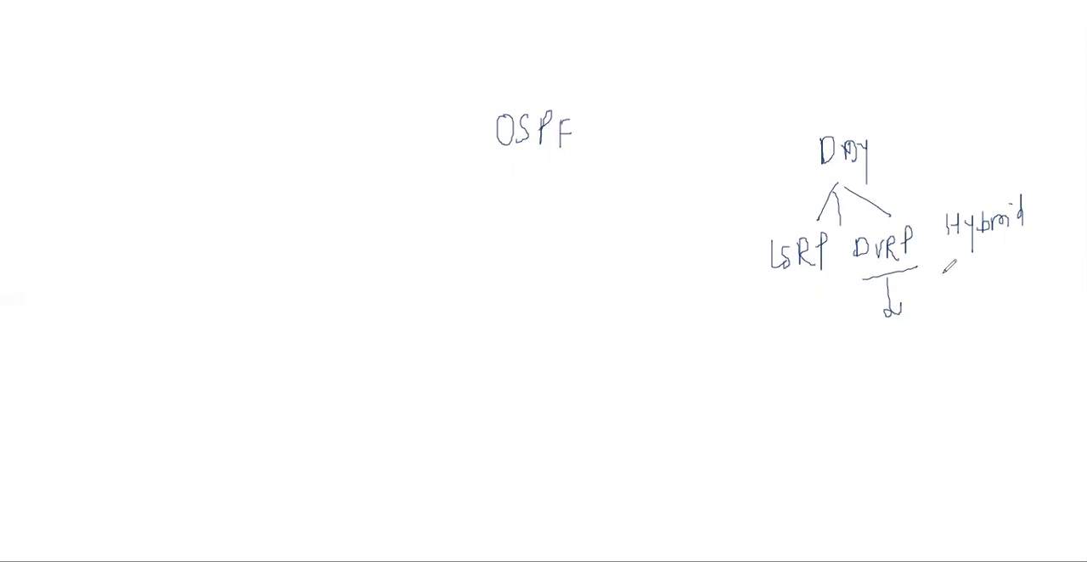
Underline Hybrid with a downward arrow, circle LSRP and point an arrow at it
left_click_drag(943, 269, 1019, 255)
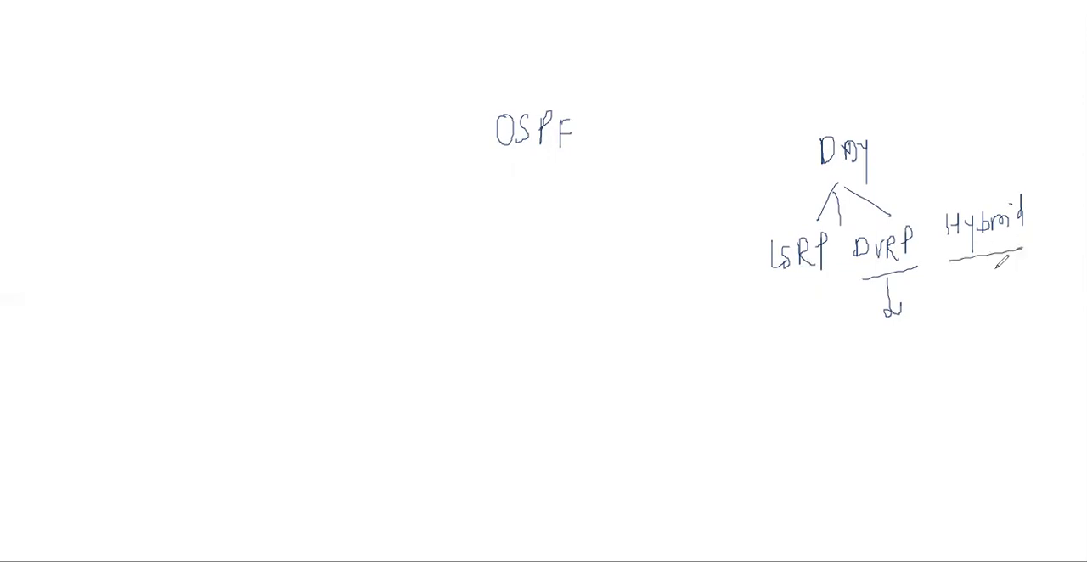
left_click_drag(1006, 258, 985, 294)
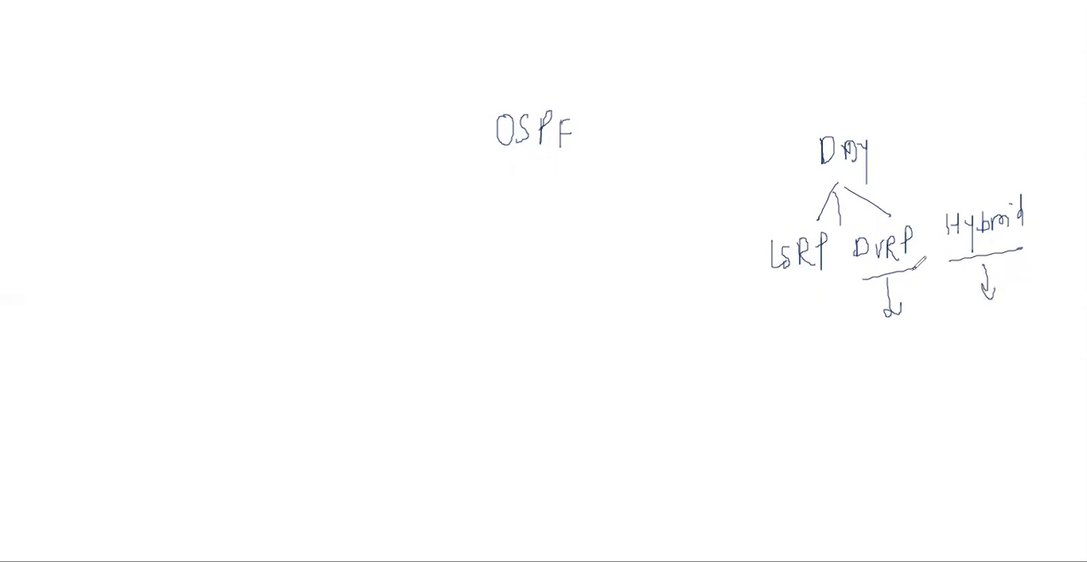
left_click_drag(773, 283, 824, 283)
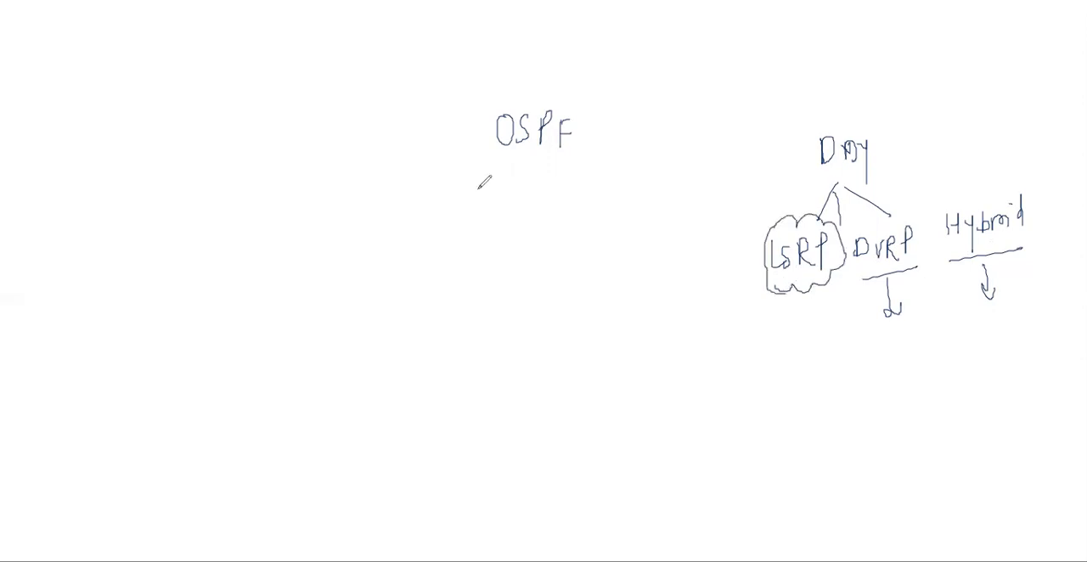
left_click_drag(456, 166, 509, 170)
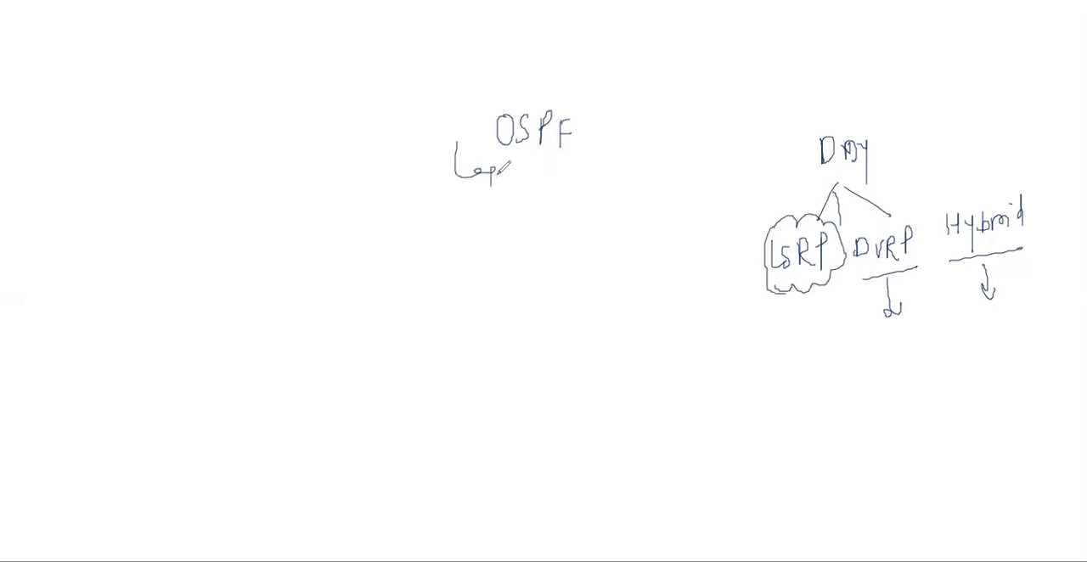
left_click_drag(710, 271, 764, 268)
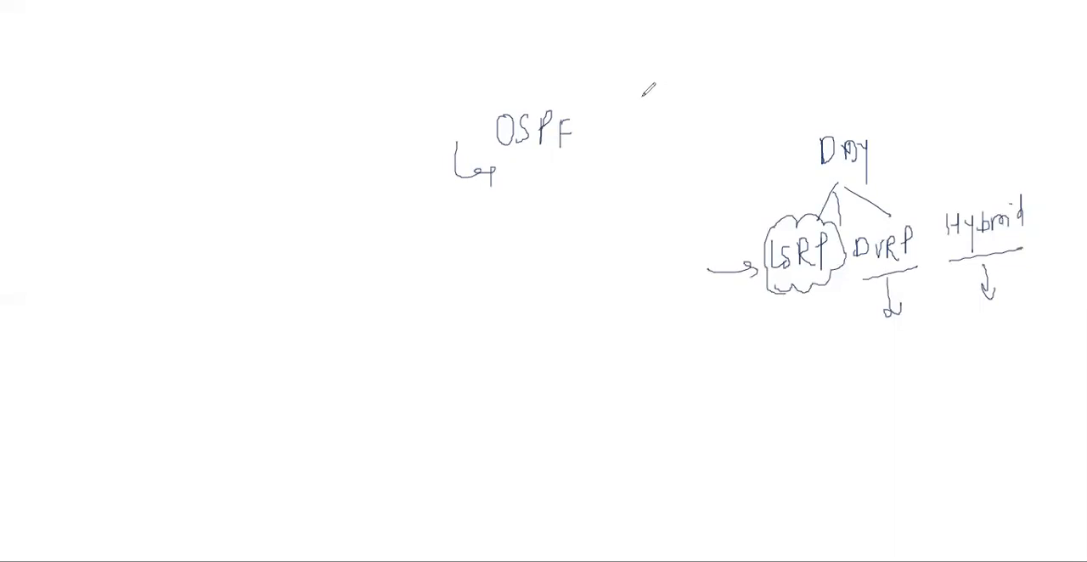
Write the LS-LS note under the OSPF title and circle it
type("ls")
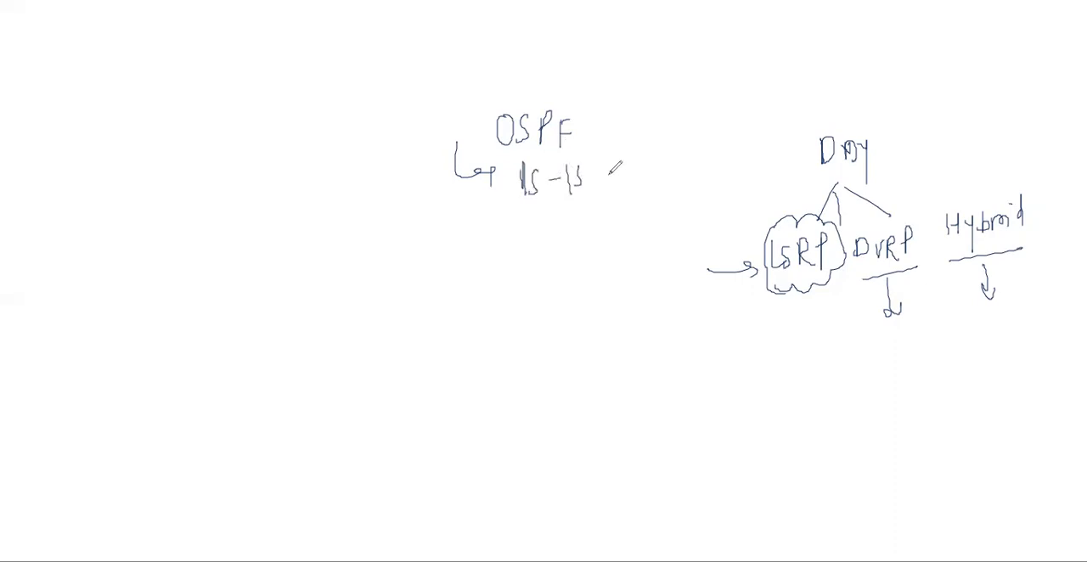
left_click_drag(509, 173, 595, 184)
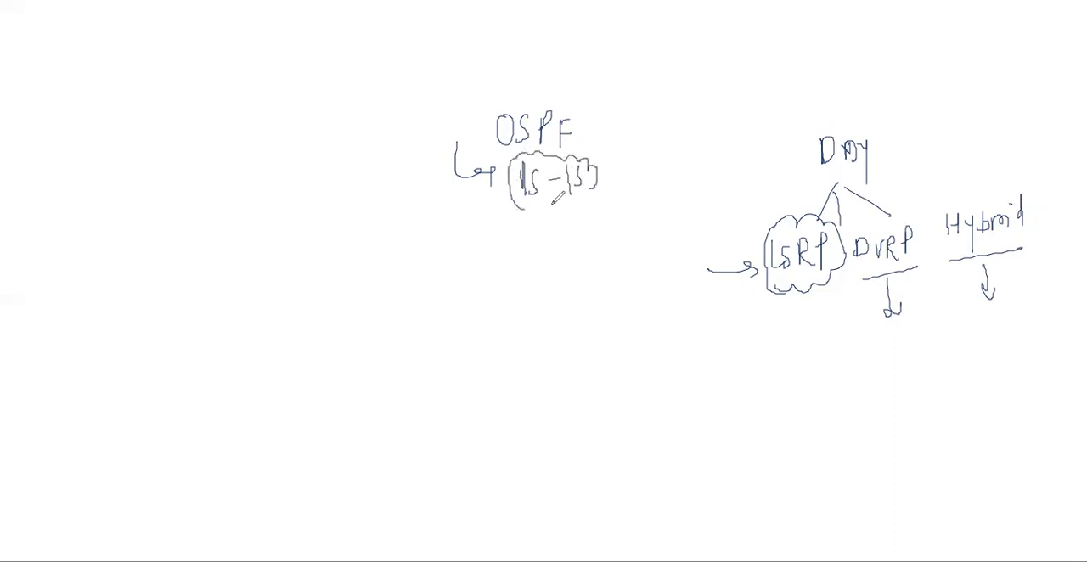
left_click_drag(615, 161, 637, 200)
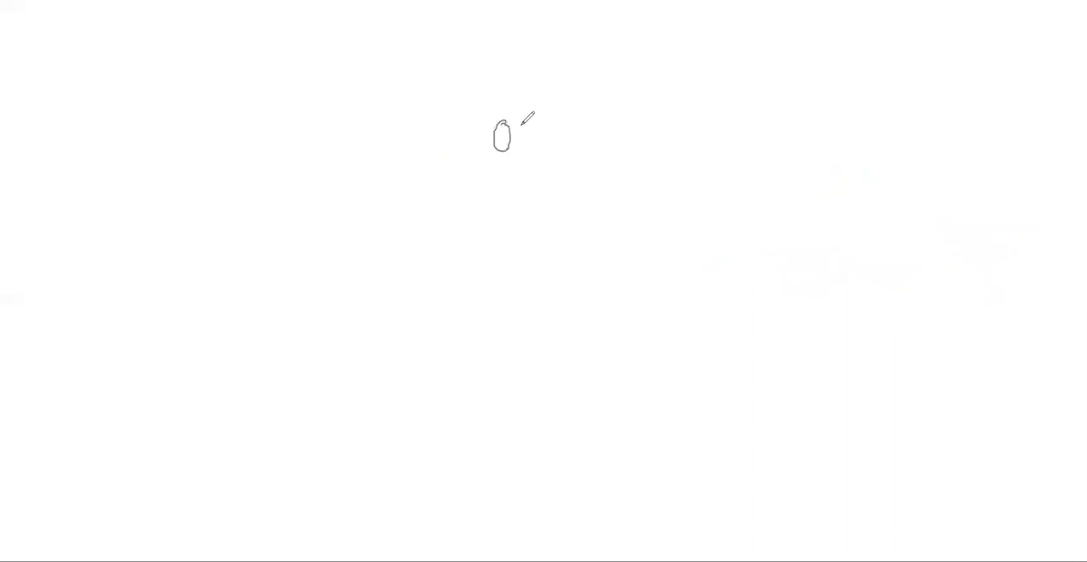
Rewrite the OSPF title and number the first point 1)
type("SPF")
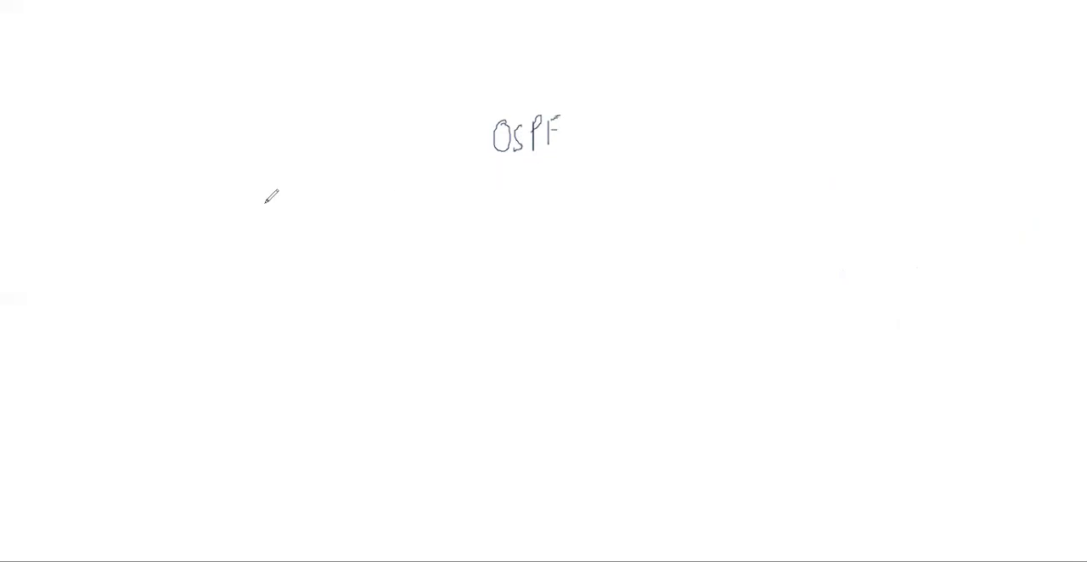
left_click_drag(275, 183, 275, 209)
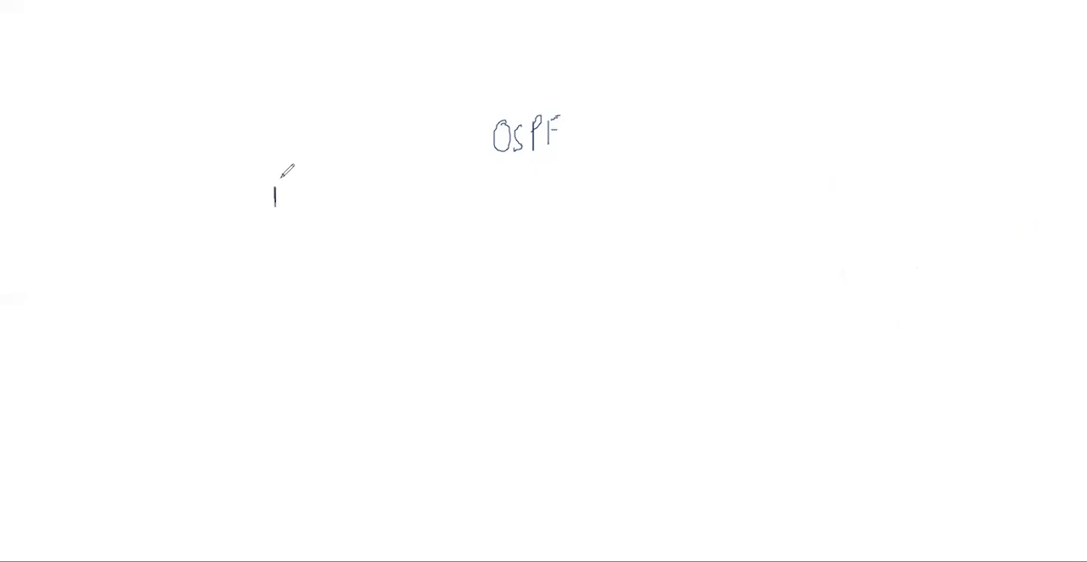
left_click_drag(275, 195, 292, 218)
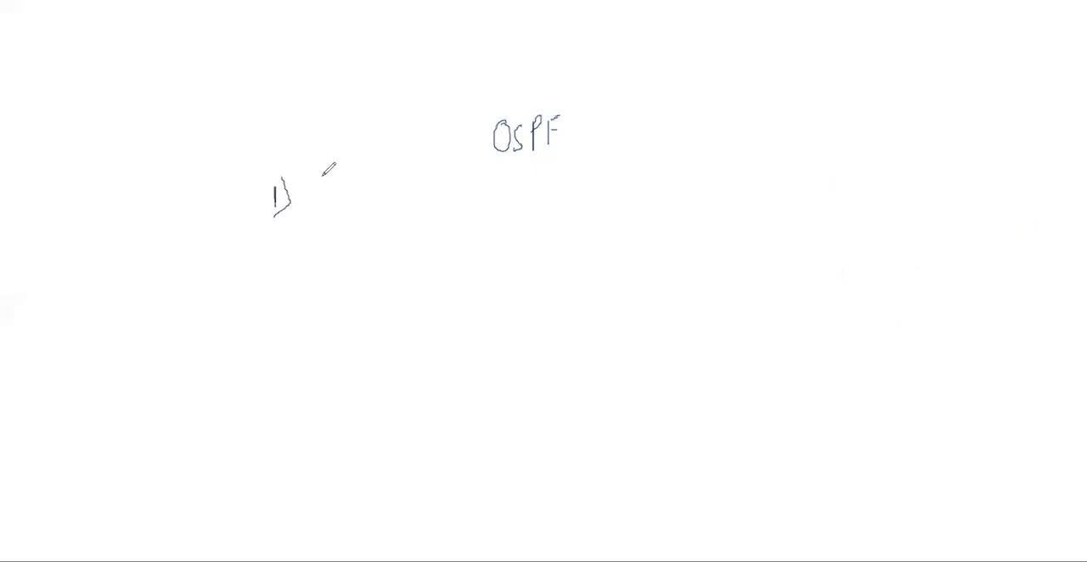
left_click_drag(326, 184, 336, 209)
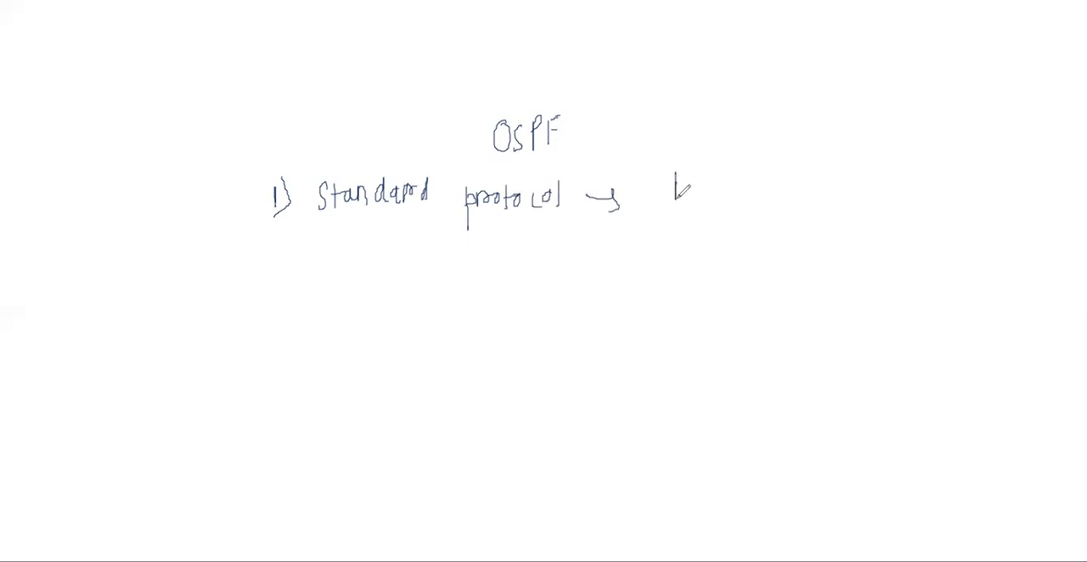
Note HP and N after Standard protocol and underline Standard
type("HP")
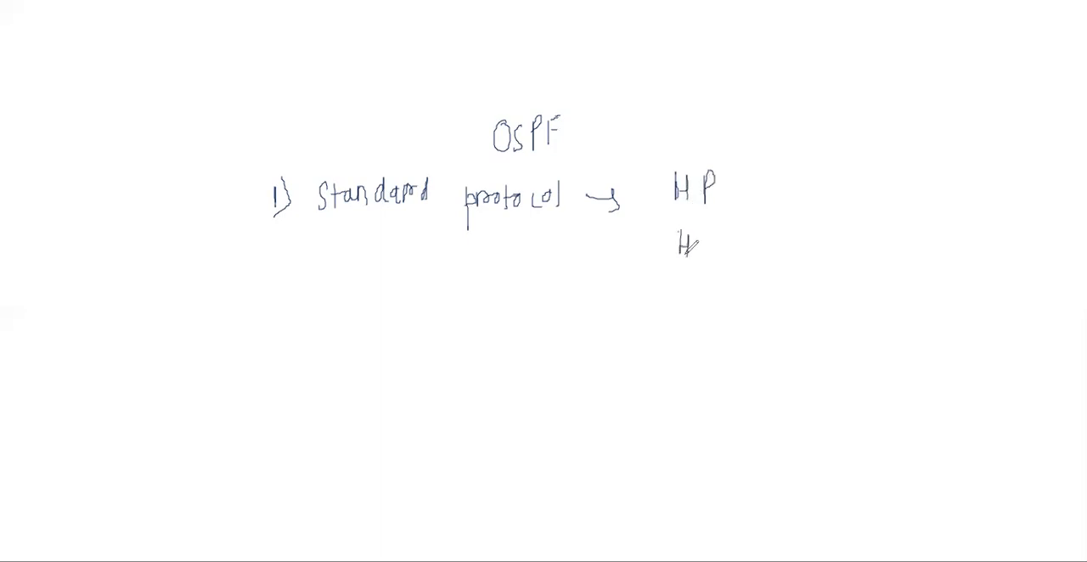
type("N")
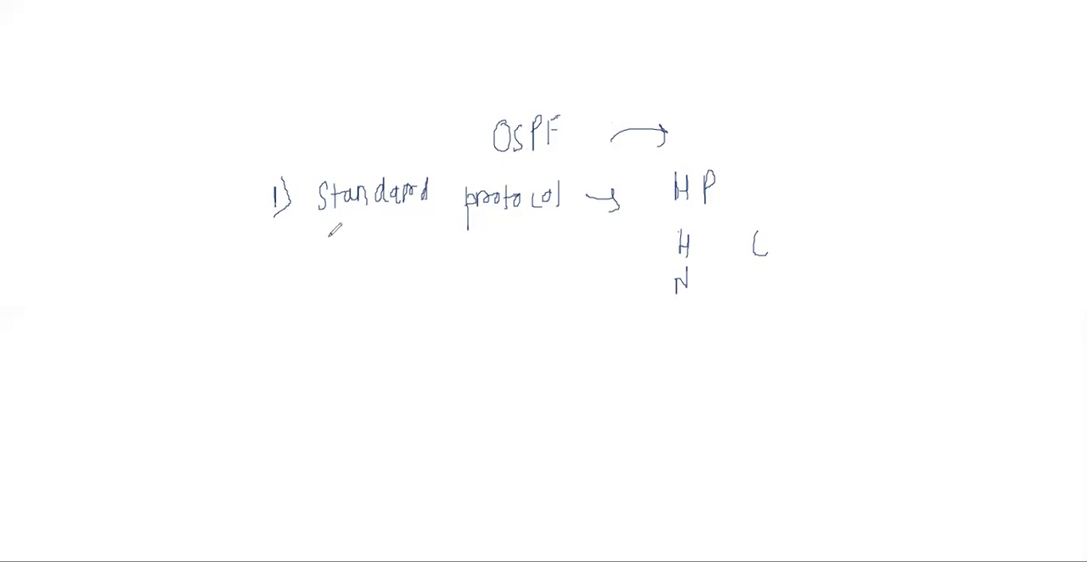
left_click_drag(326, 229, 421, 211)
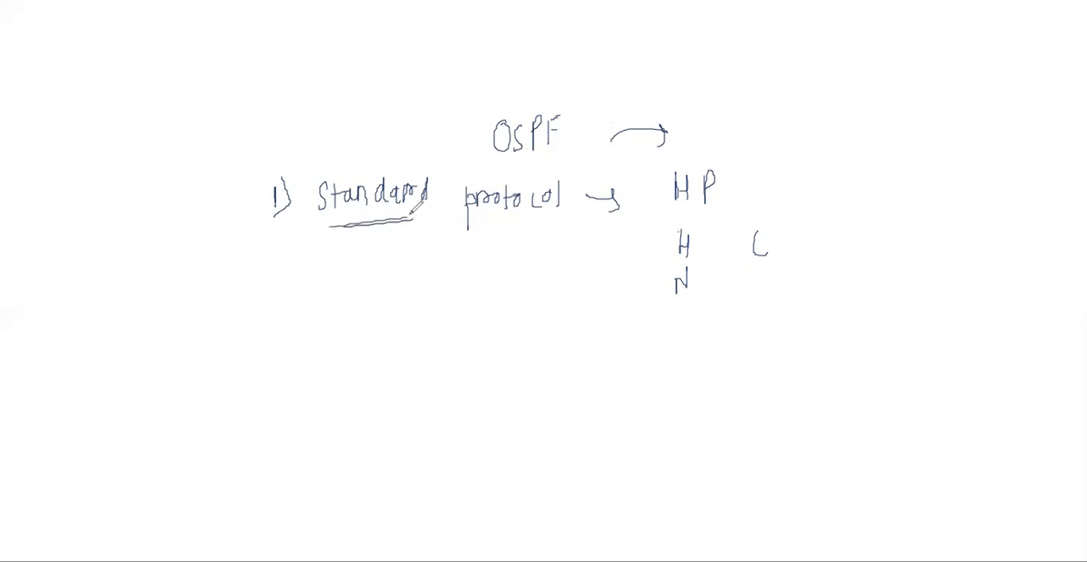
mouse_move(287, 261)
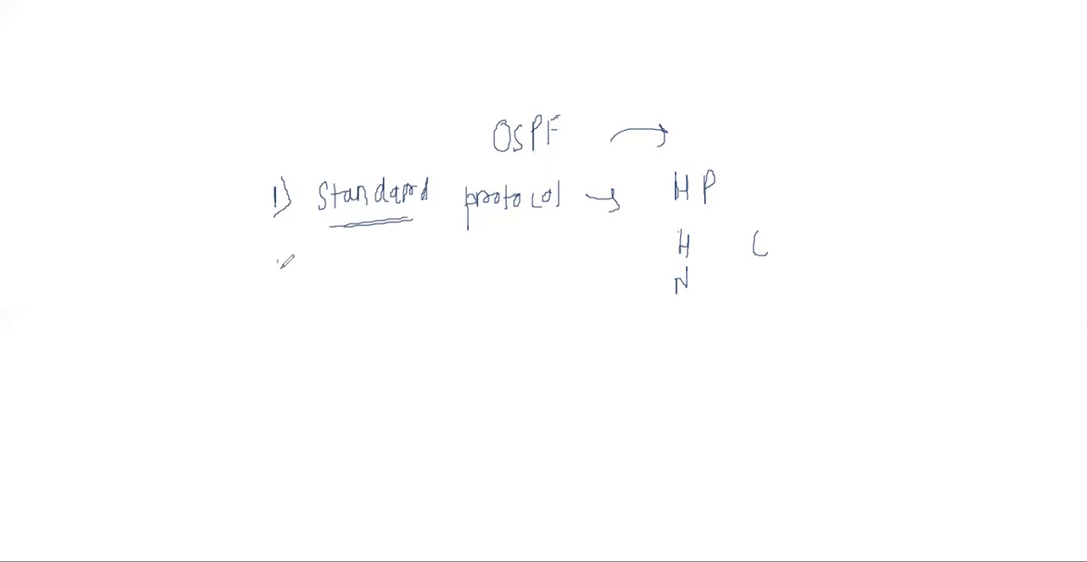
Write point 2) LSRP beneath the Standard protocol line
type("2) LS")
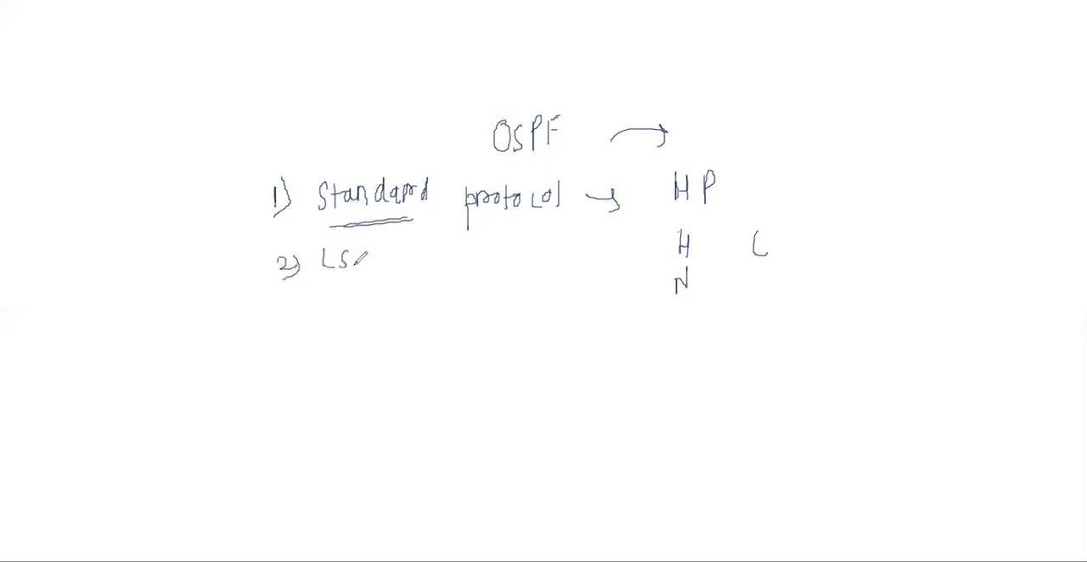
type("RP")
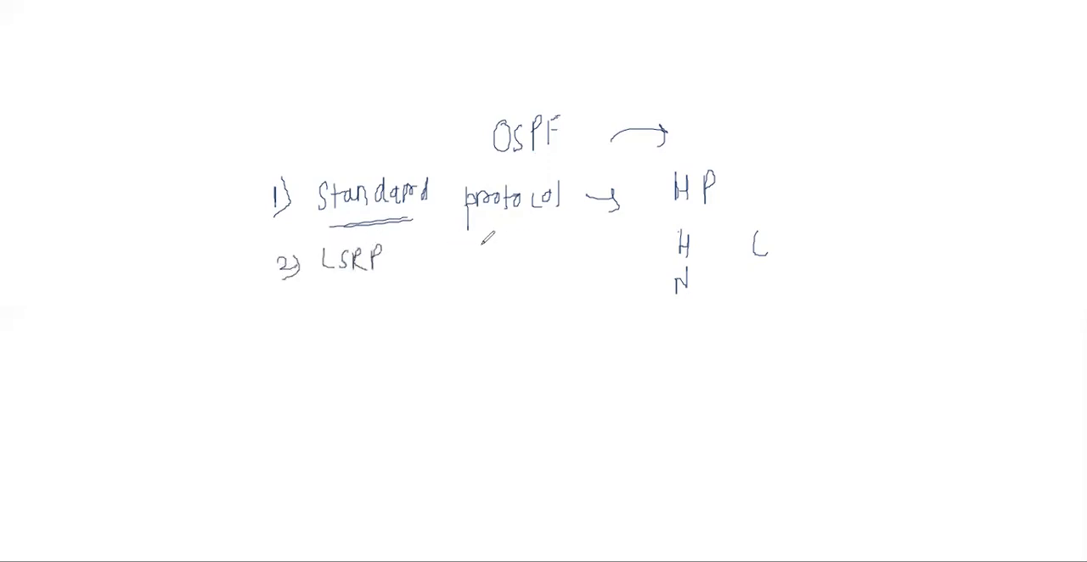
mouse_move(577, 236)
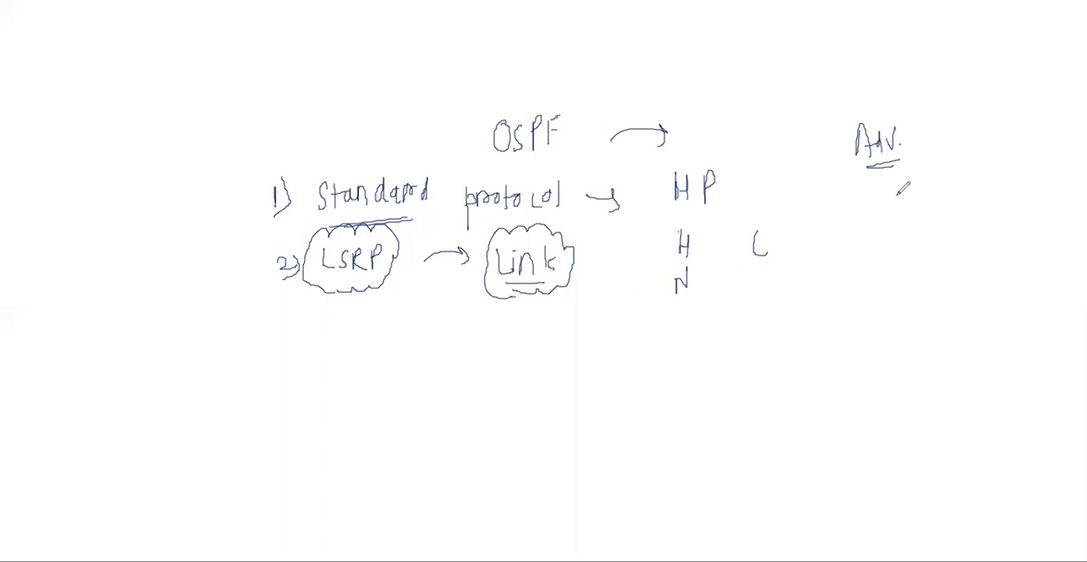
mouse_move(605, 146)
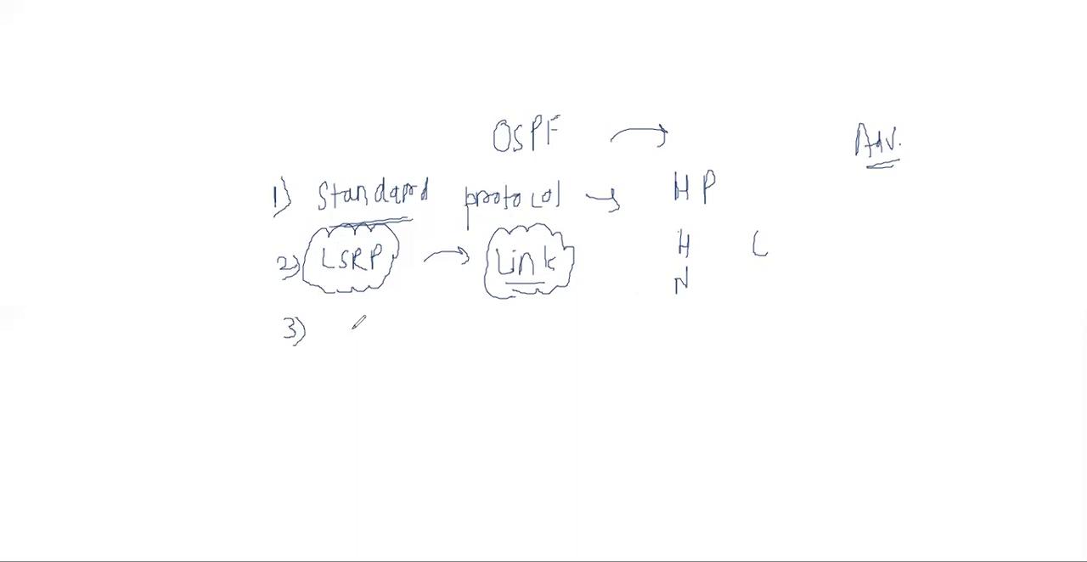
Write point 3 as SPF or Dijkstra
type("SP")
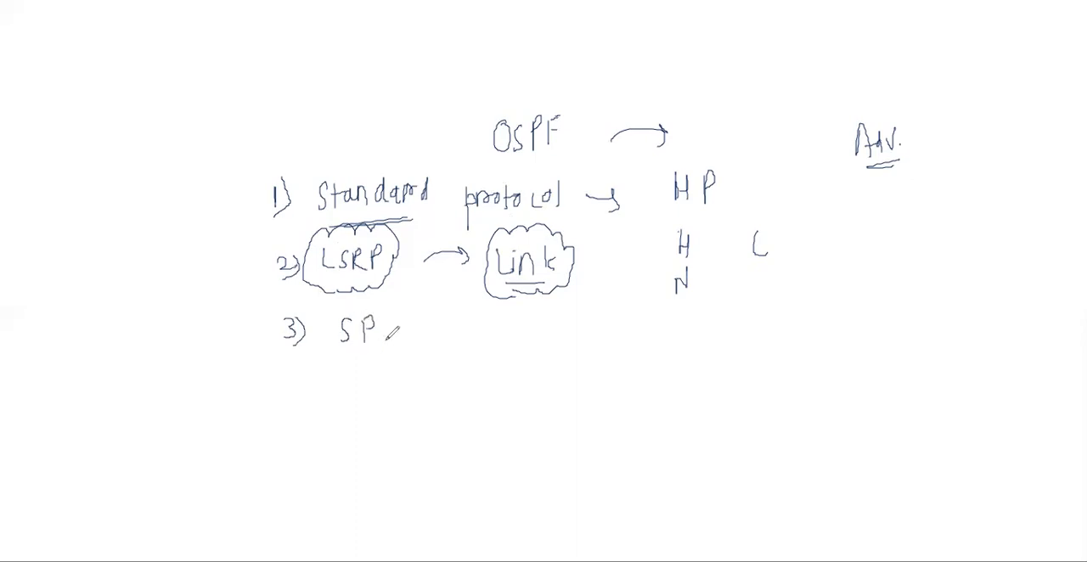
type("F")
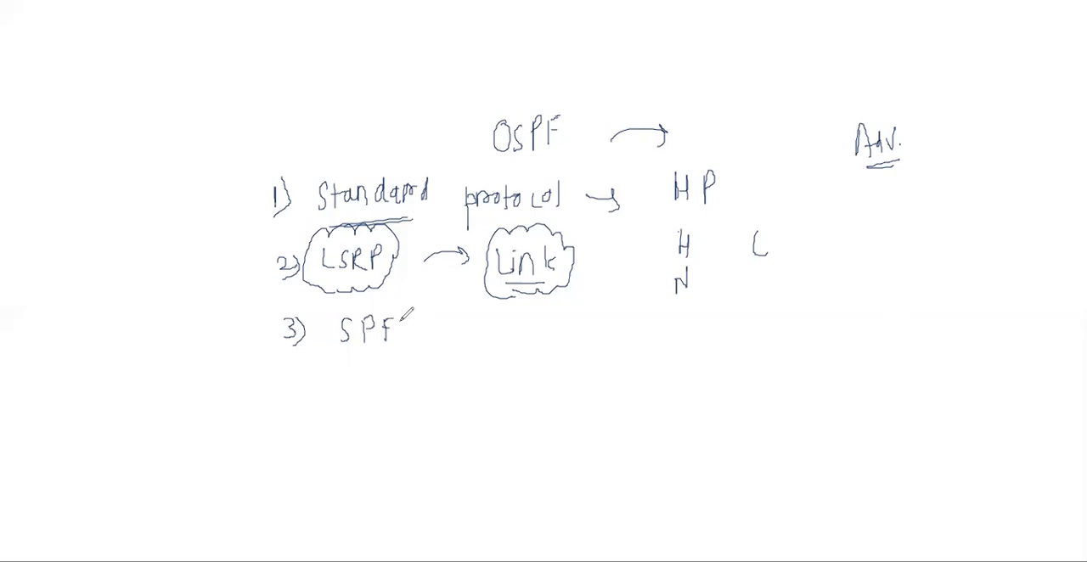
mouse_move(452, 315)
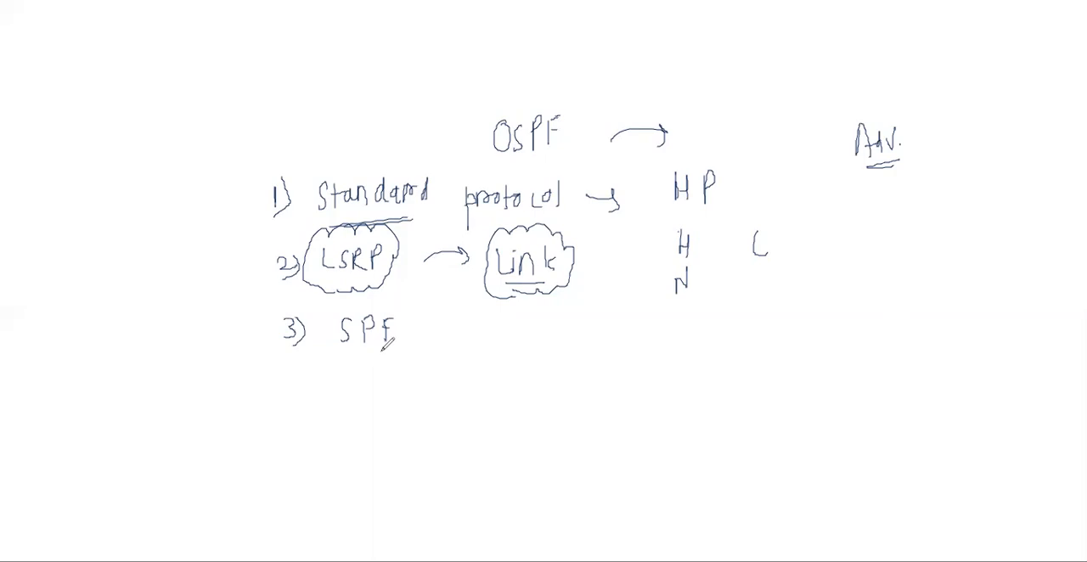
mouse_move(438, 330)
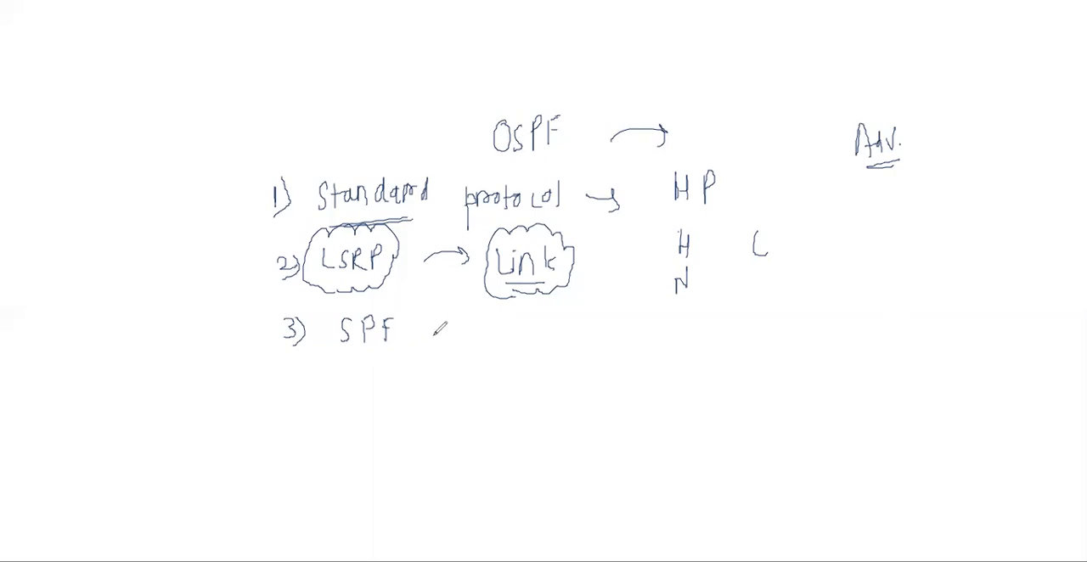
type("op D")
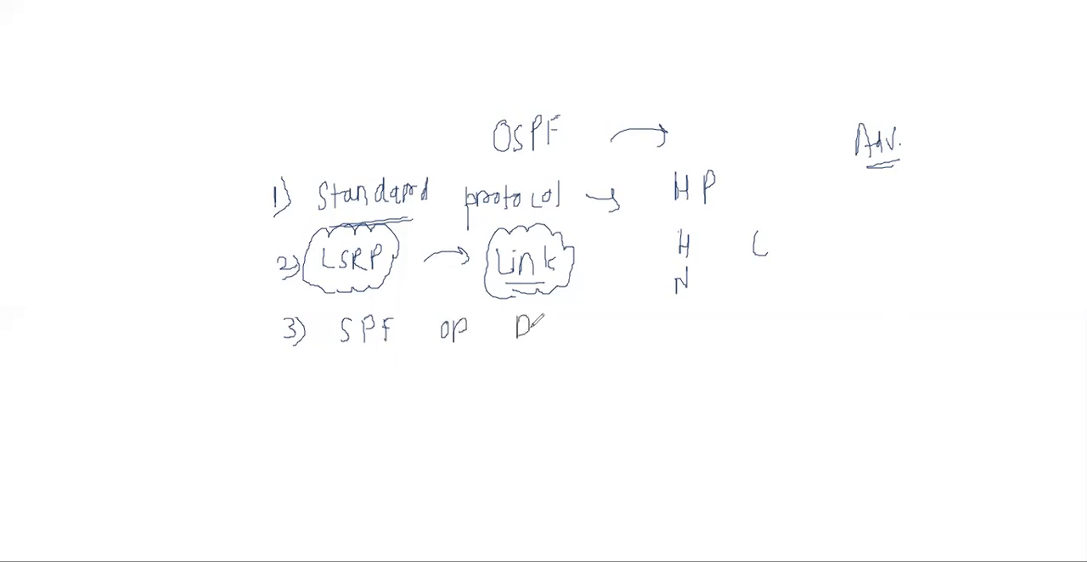
type("ij")
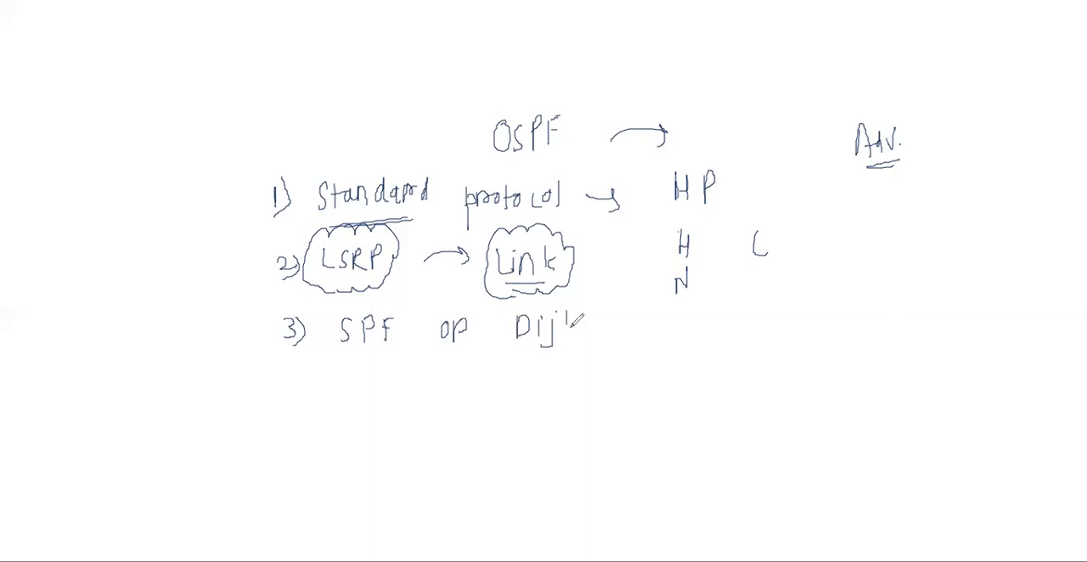
type("k")
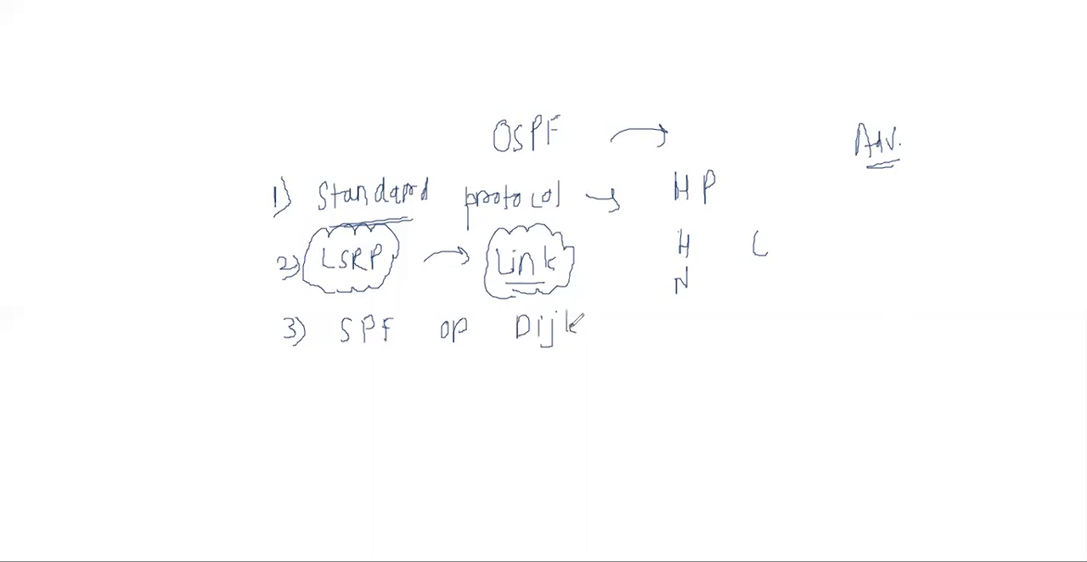
type("is")
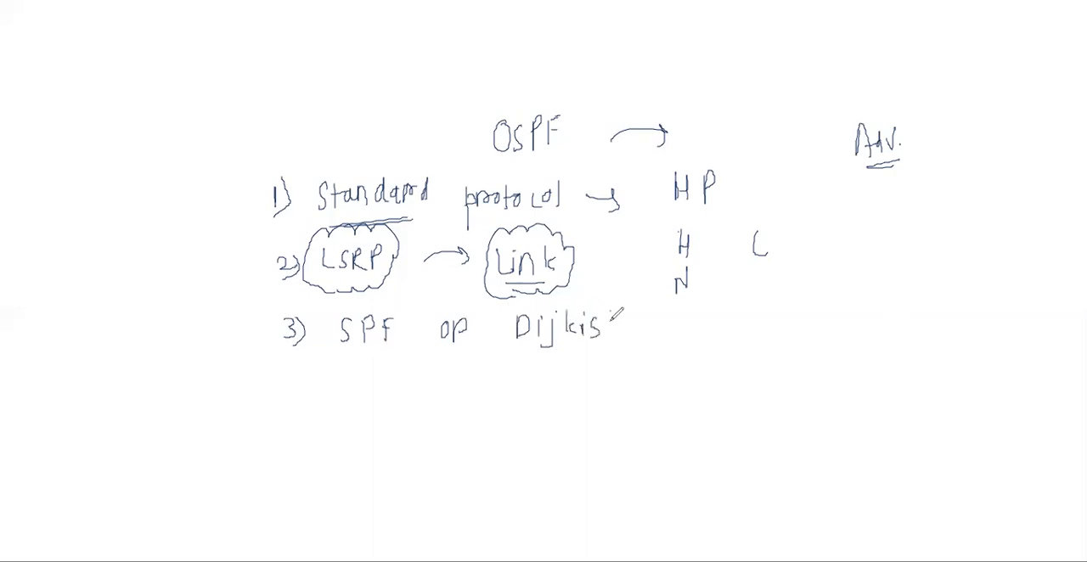
type("stra")
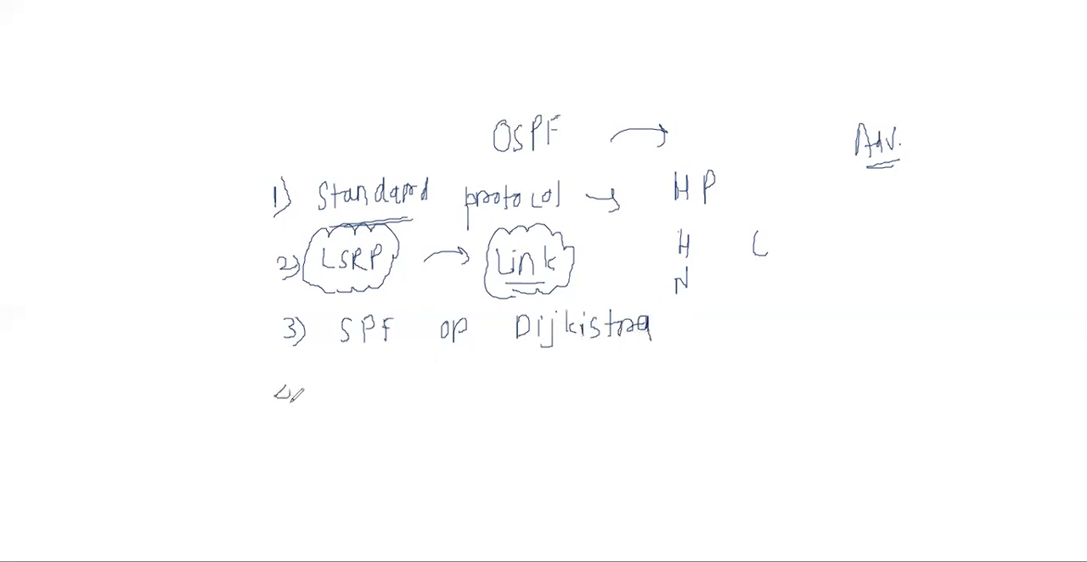
Write point 4) unlimited Hop count
type("4) U")
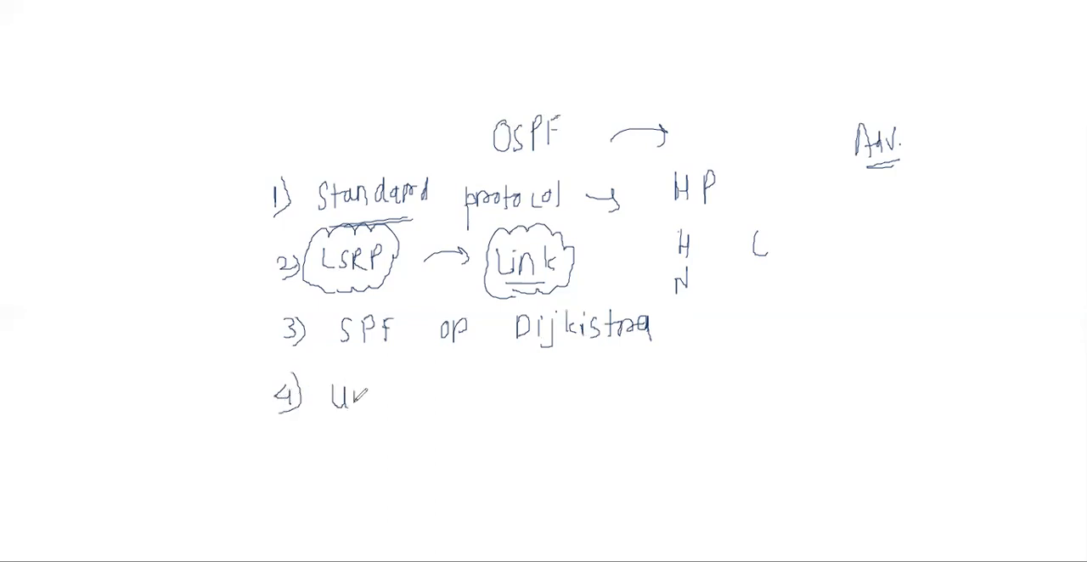
type("unlir")
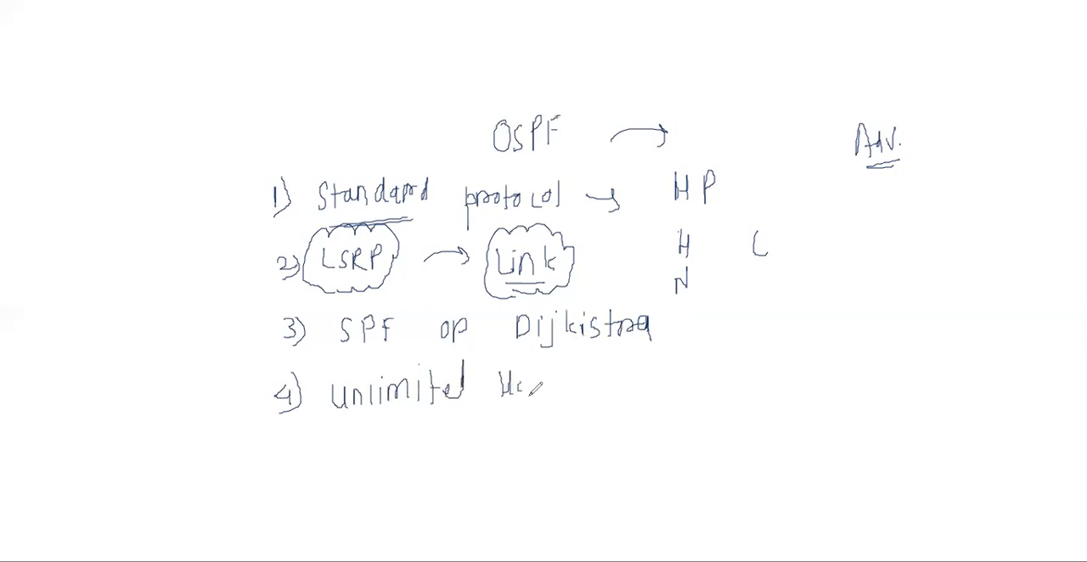
type("Hop Count")
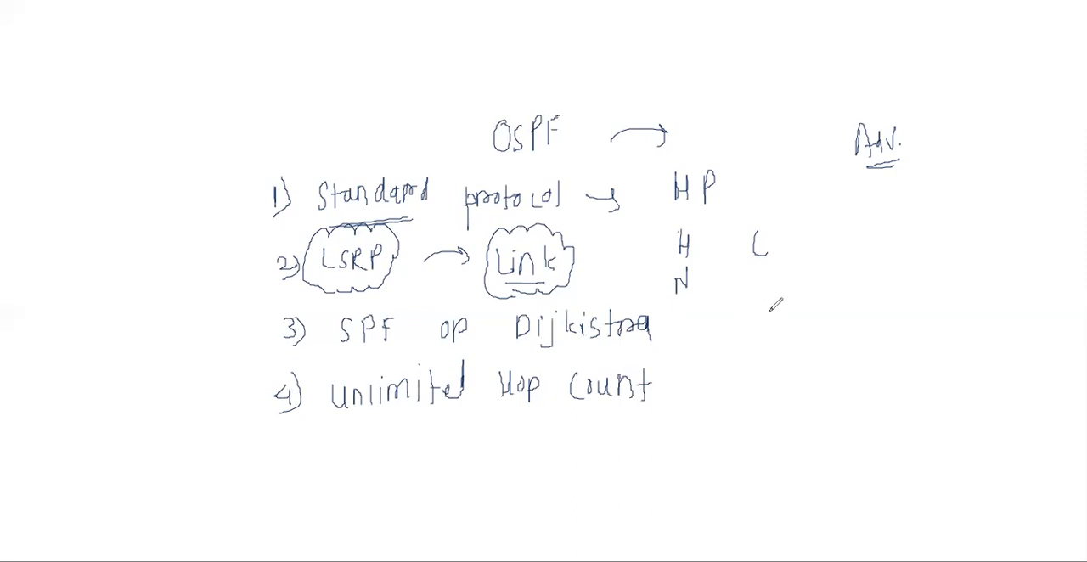
List hop limits on the right: RIP 15, EIGRP 255, OSPF unlimited
type("RII")
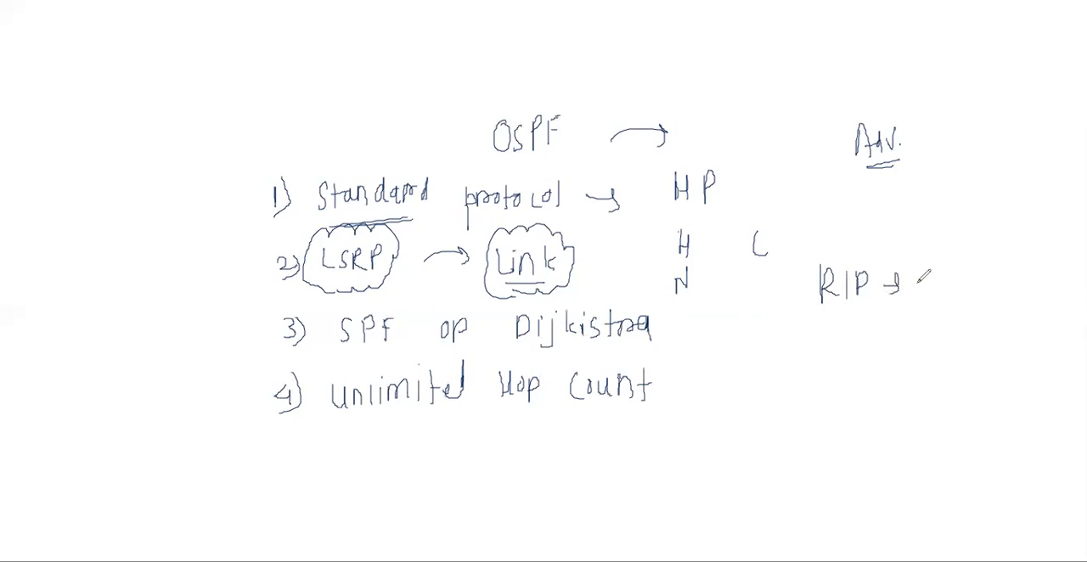
left_click(930, 284)
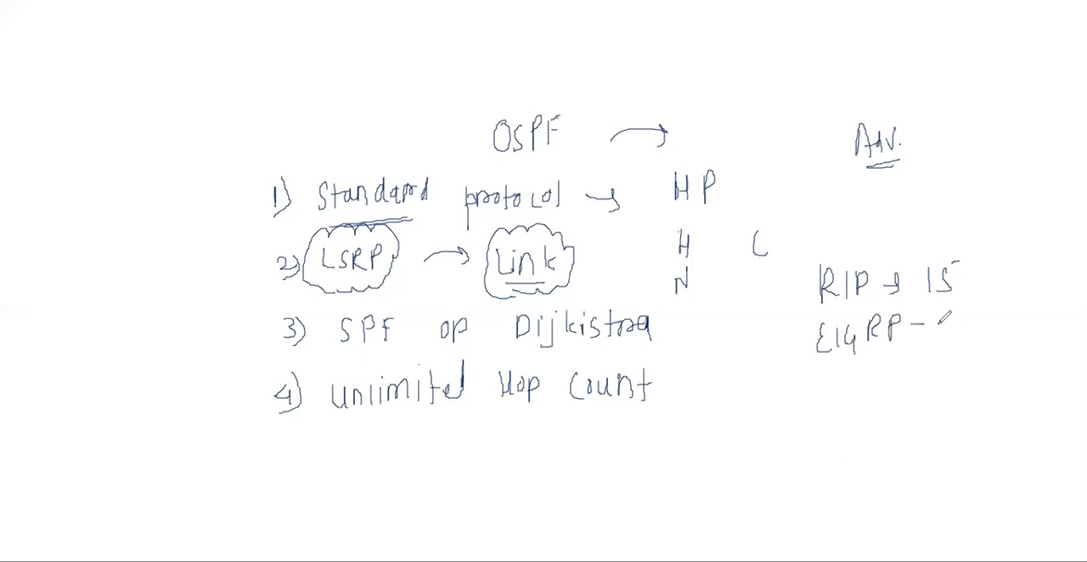
type("2is")
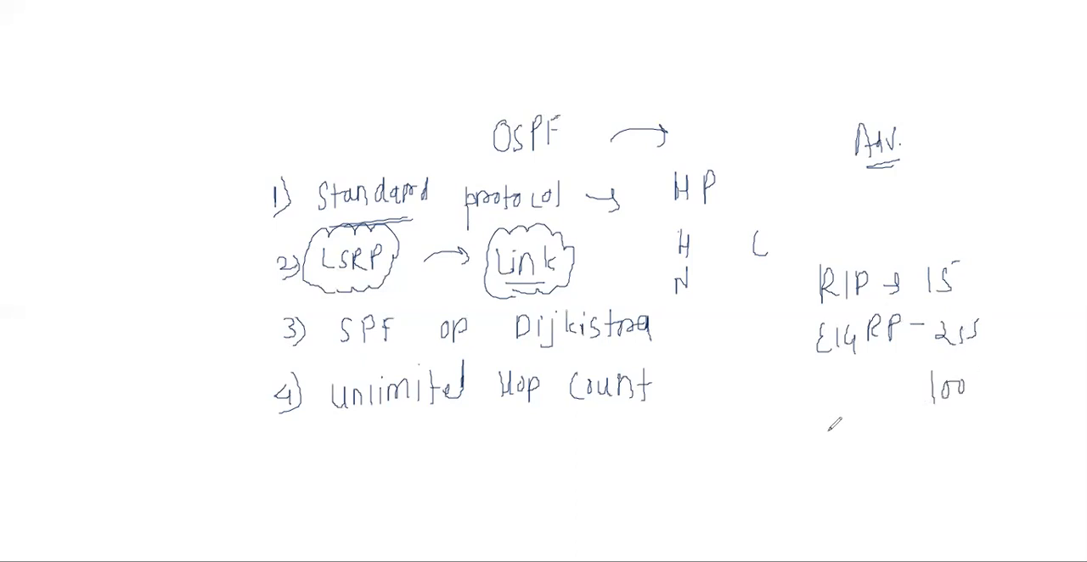
type("OSPF")
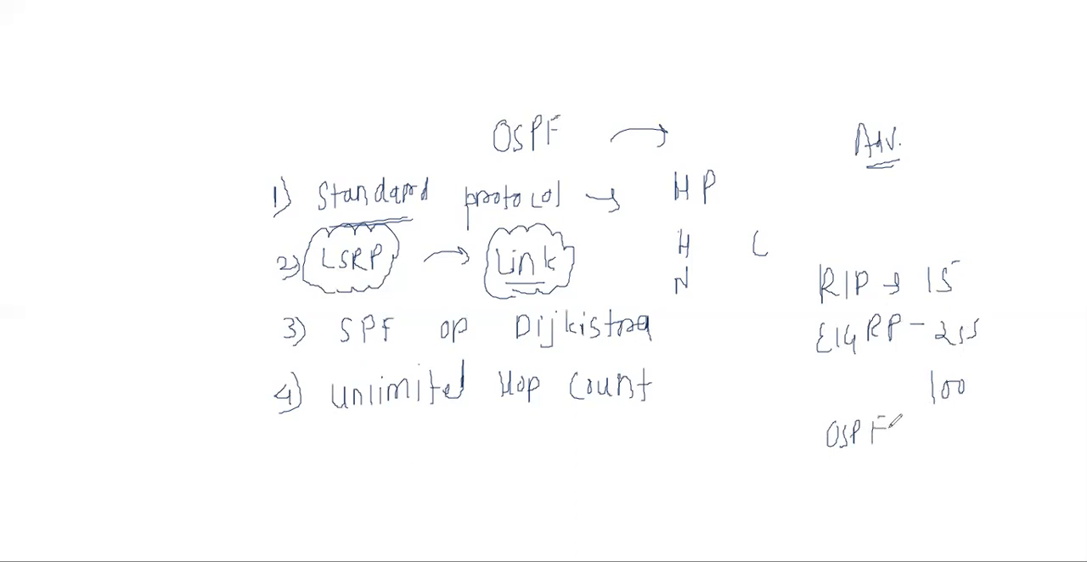
type("= um")
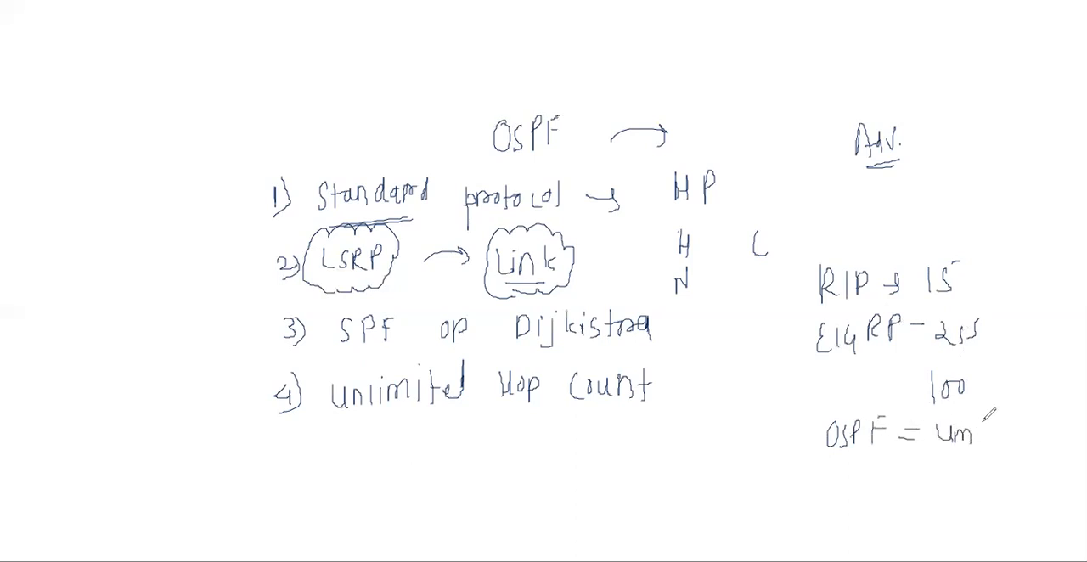
Circle the word unlimited in point 4 and clear the board for the next notes
left_click_drag(459, 382, 442, 421)
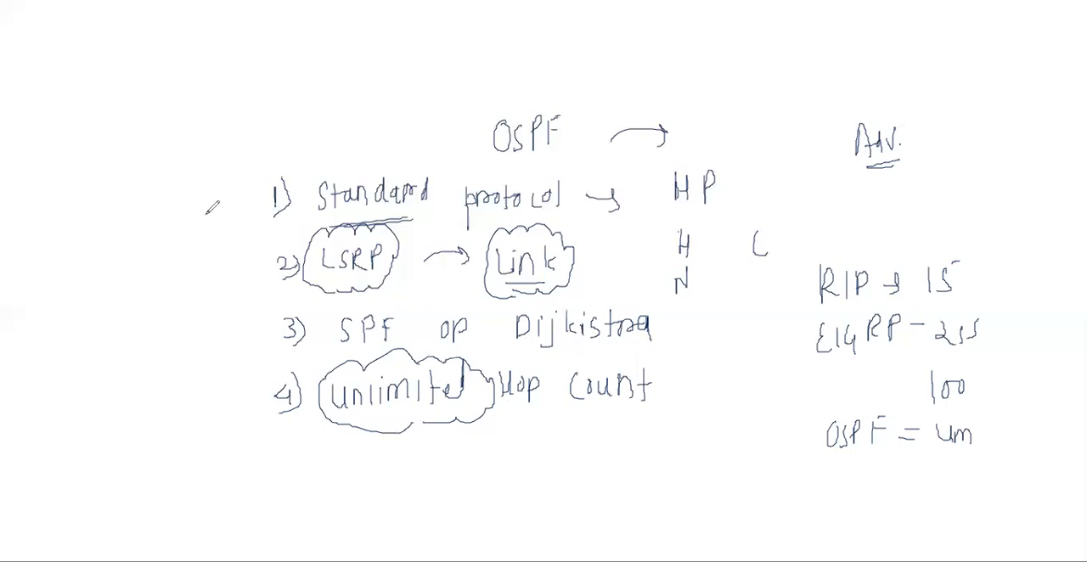
mouse_move(465, 87)
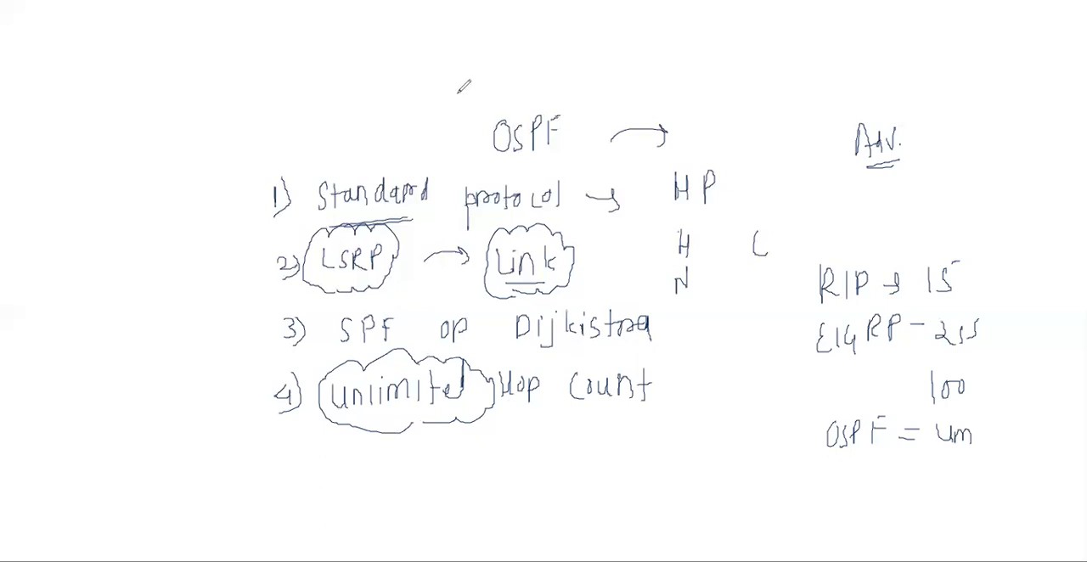
left_click(314, 140)
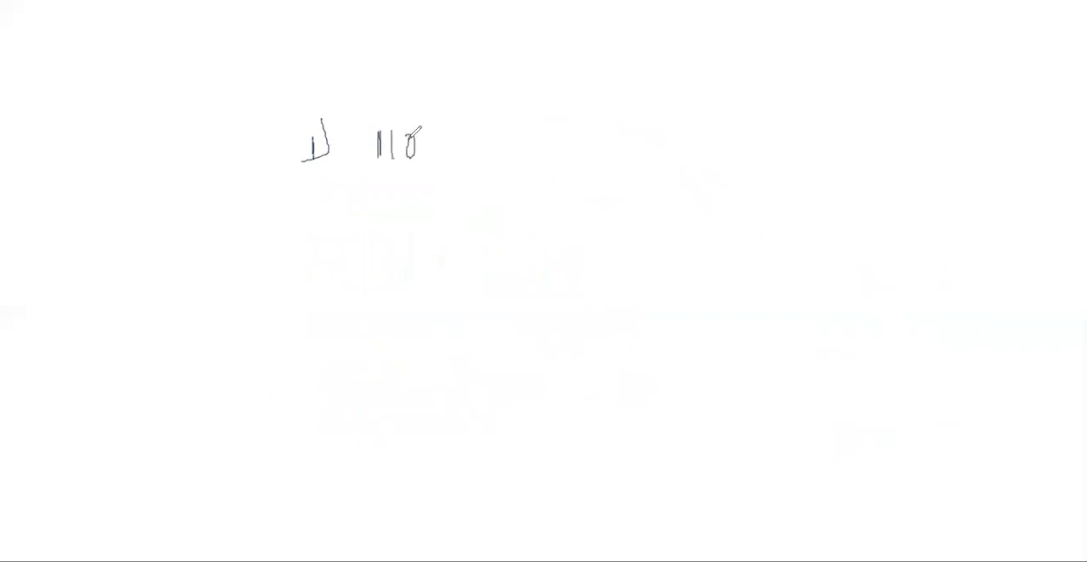
Circle the 110 AD value and write Cost = 10^8 / BW beneath it
left_click_drag(445, 145, 523, 144)
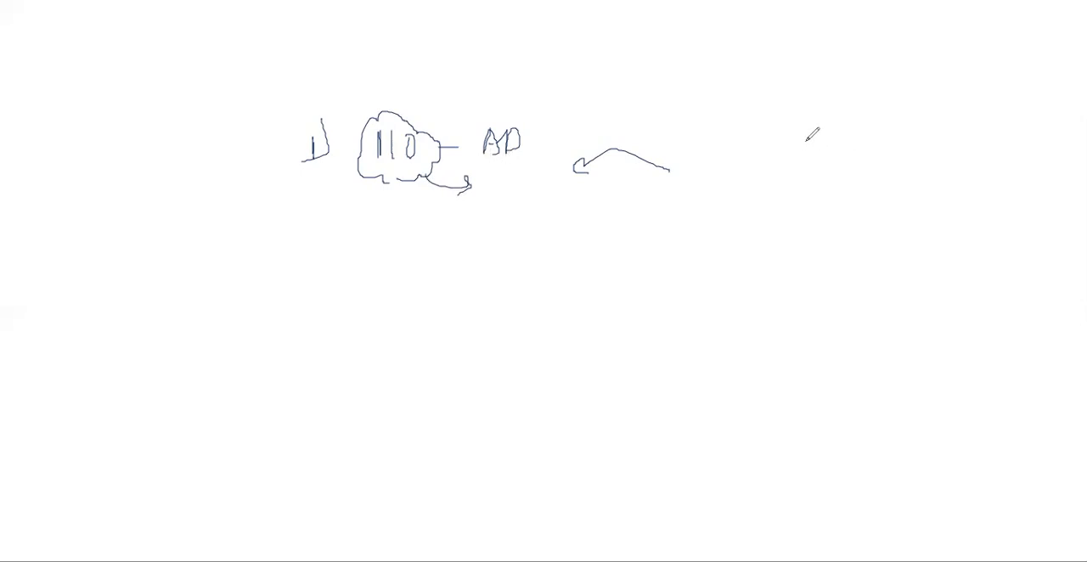
mouse_move(842, 142)
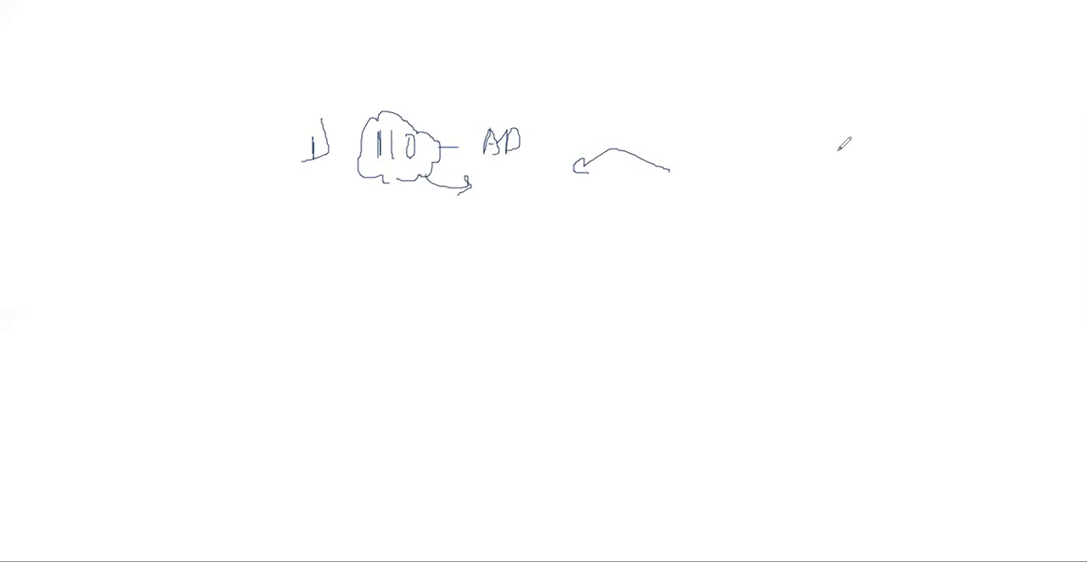
mouse_move(327, 230)
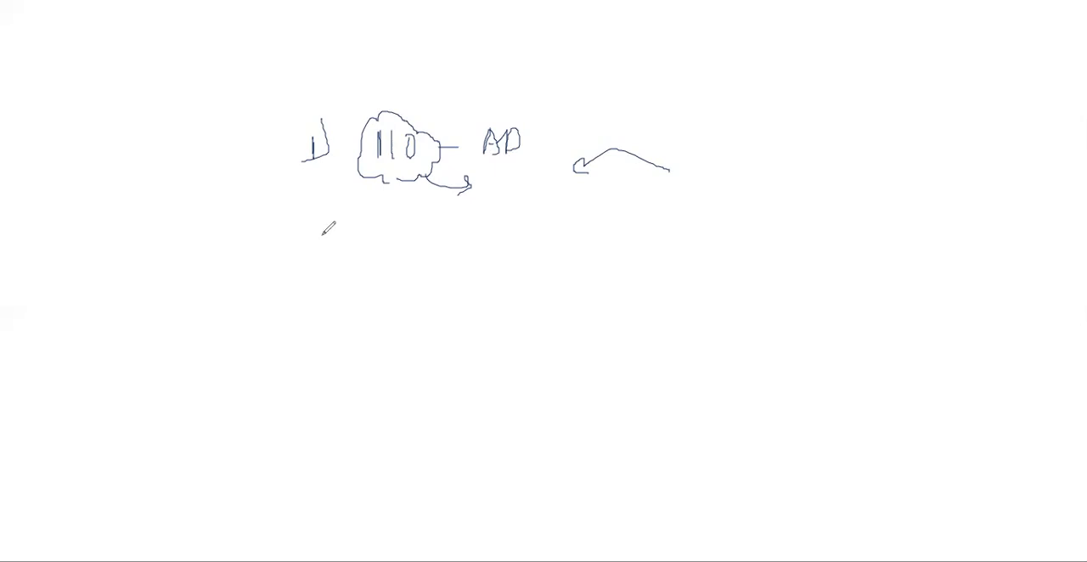
mouse_move(350, 211)
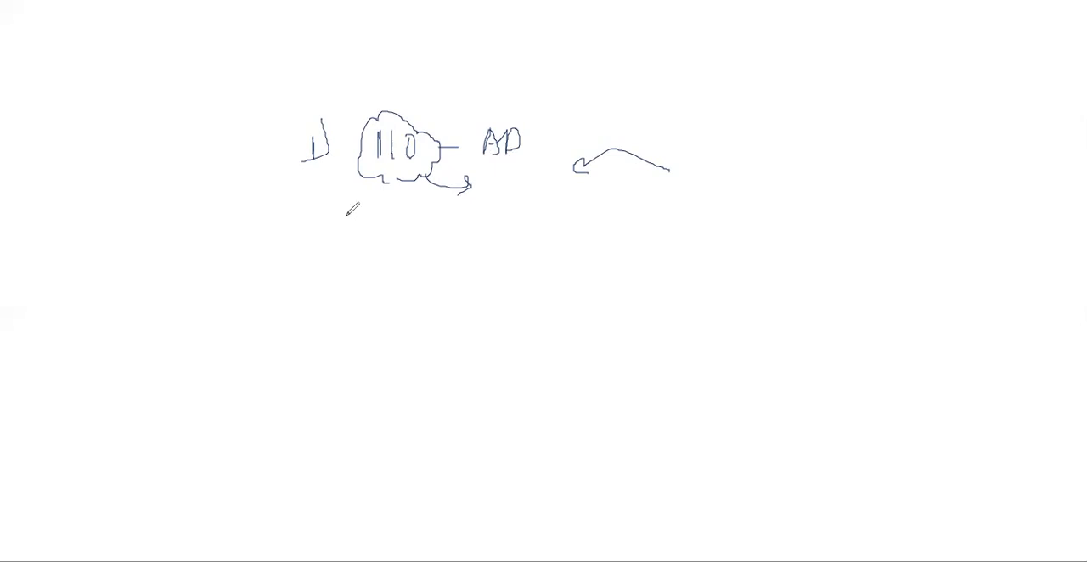
mouse_move(357, 221)
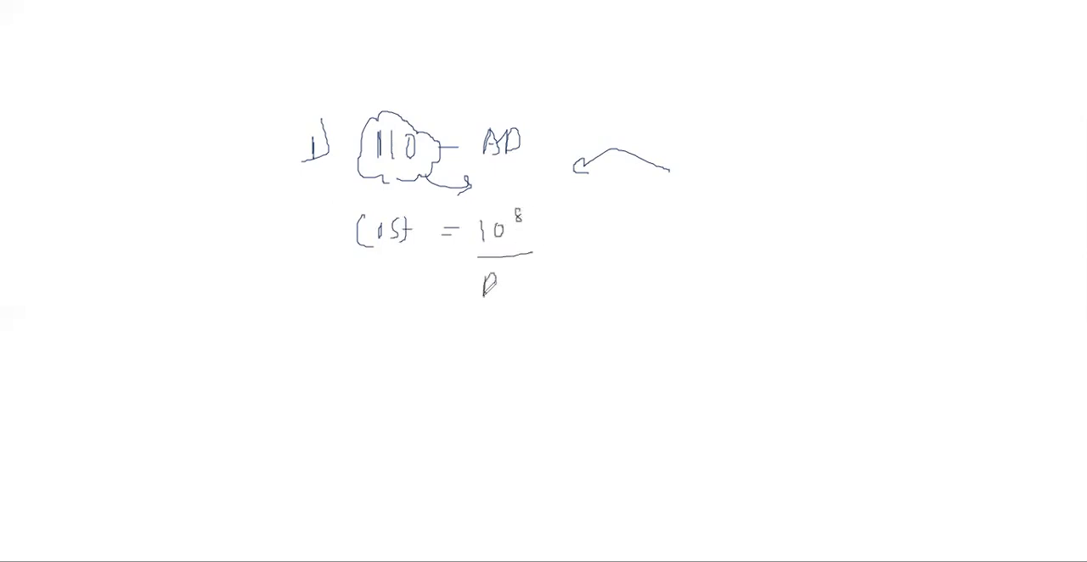
type("BW")
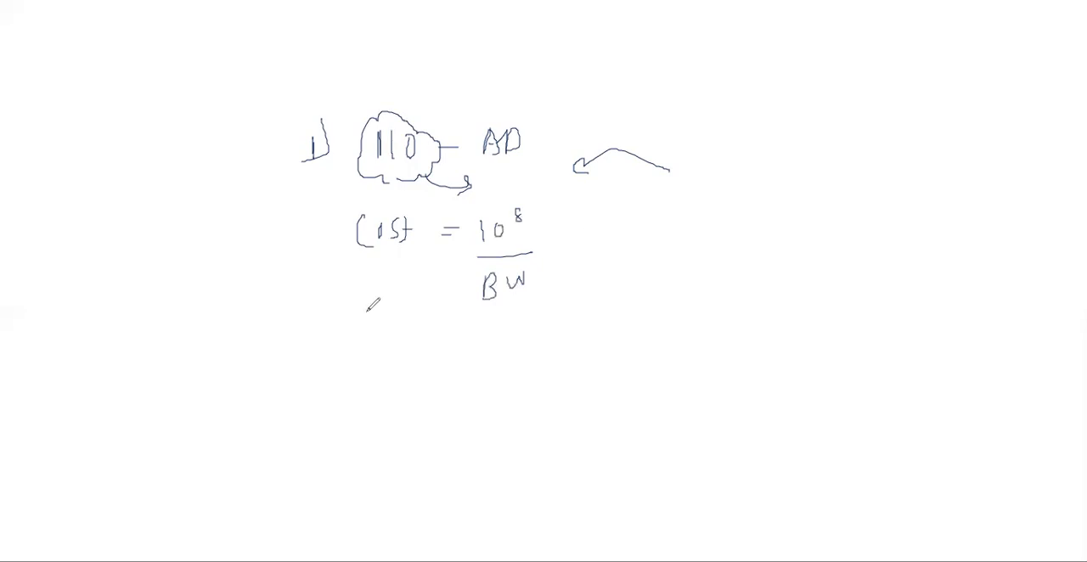
mouse_move(737, 146)
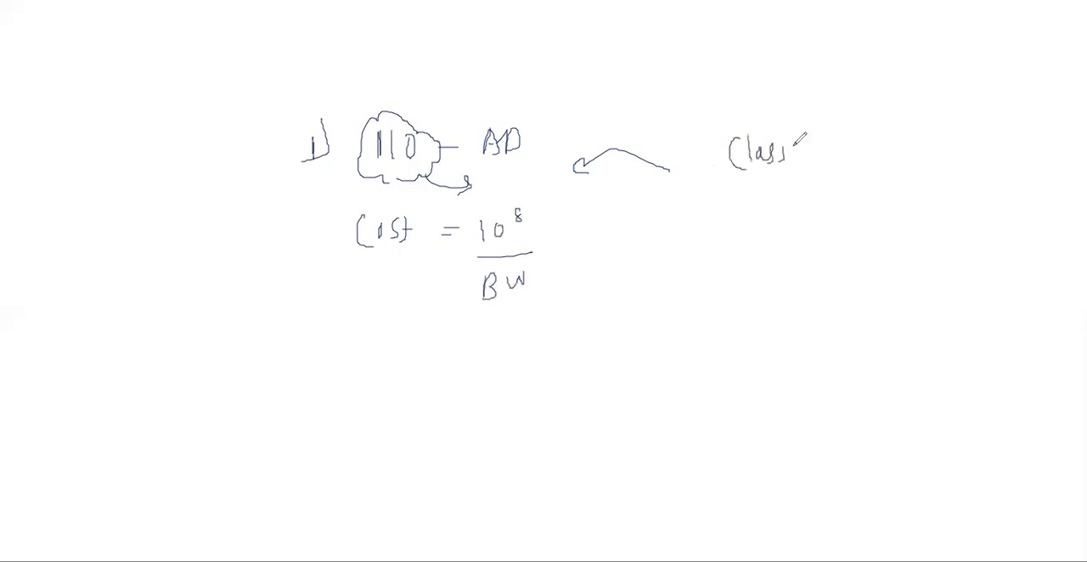
Write Classless → VLSM, CIDR on the right with FLSM noted above
left_click_drag(790, 149, 858, 151)
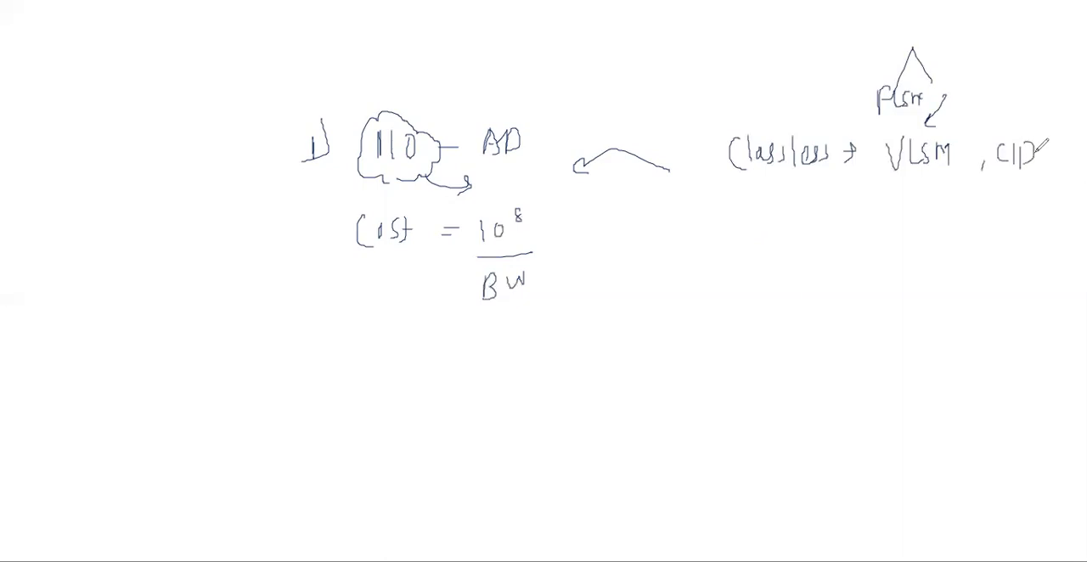
type("R")
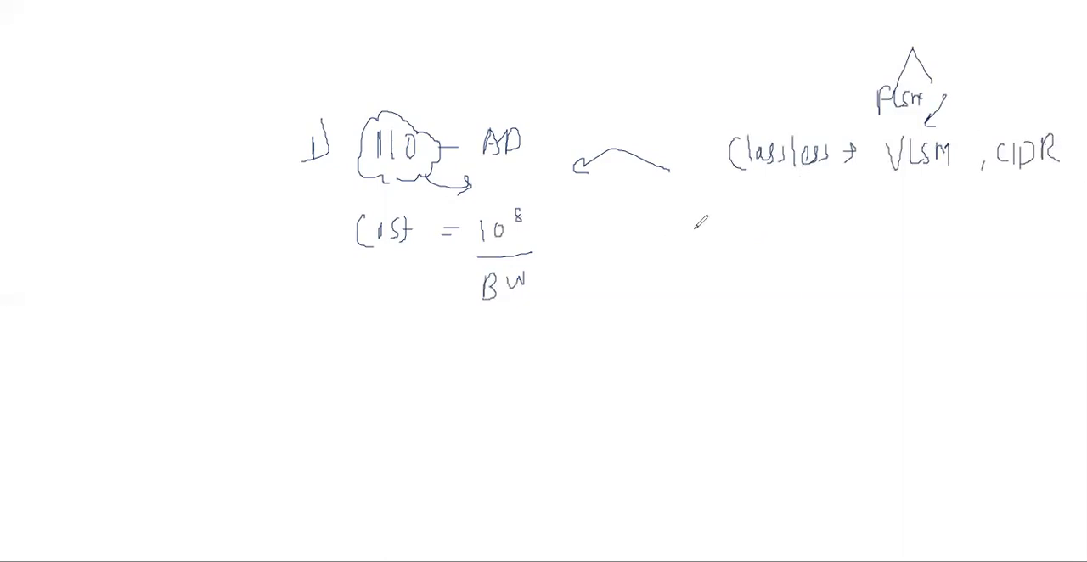
mouse_move(738, 195)
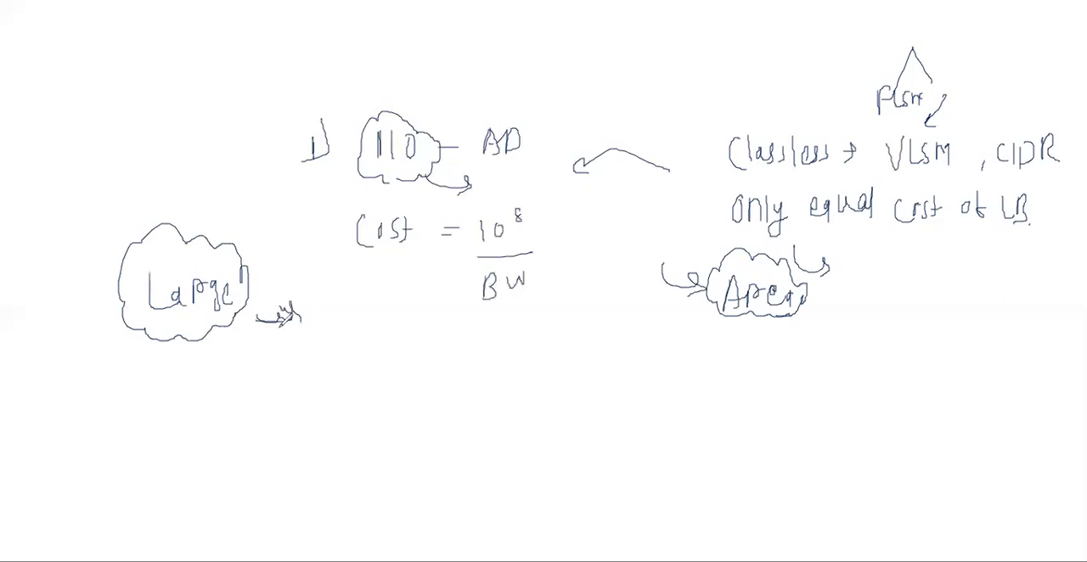
Write OSPF after the Large arrow, with arrows under the cost formula and toward Areas
type("OSPF")
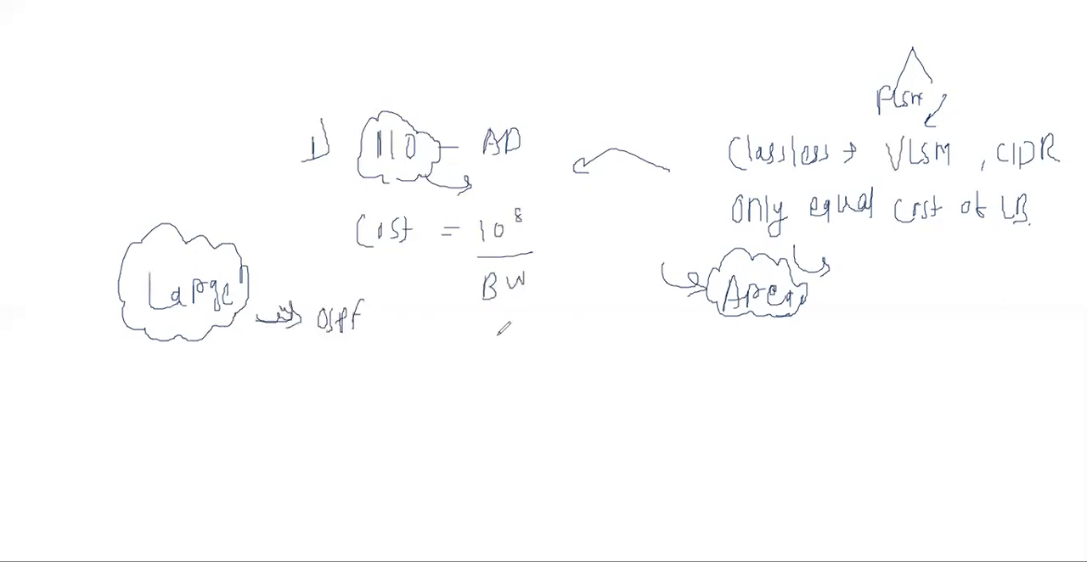
left_click_drag(450, 336, 547, 333)
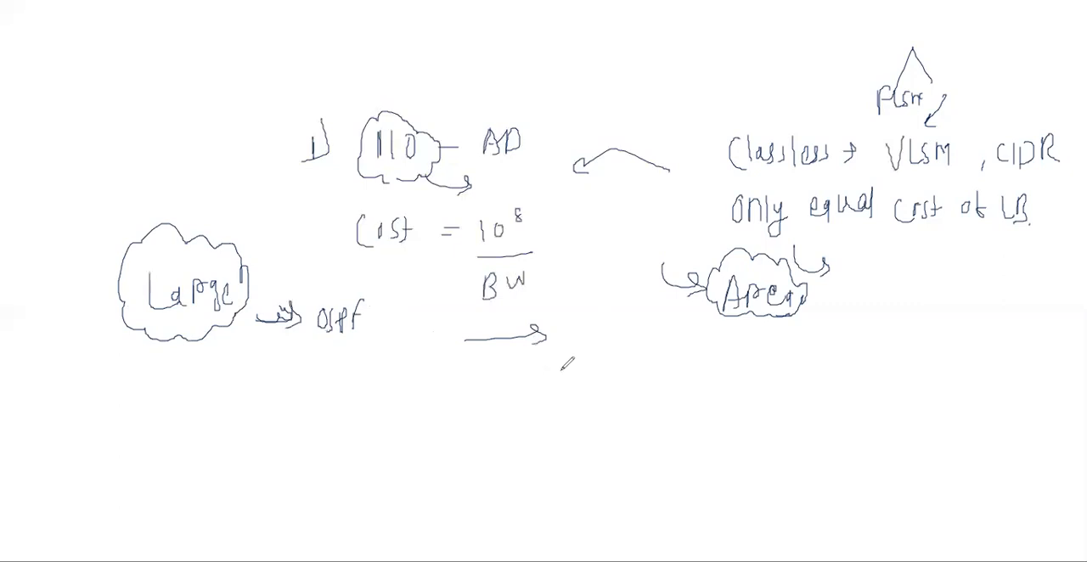
mouse_move(619, 333)
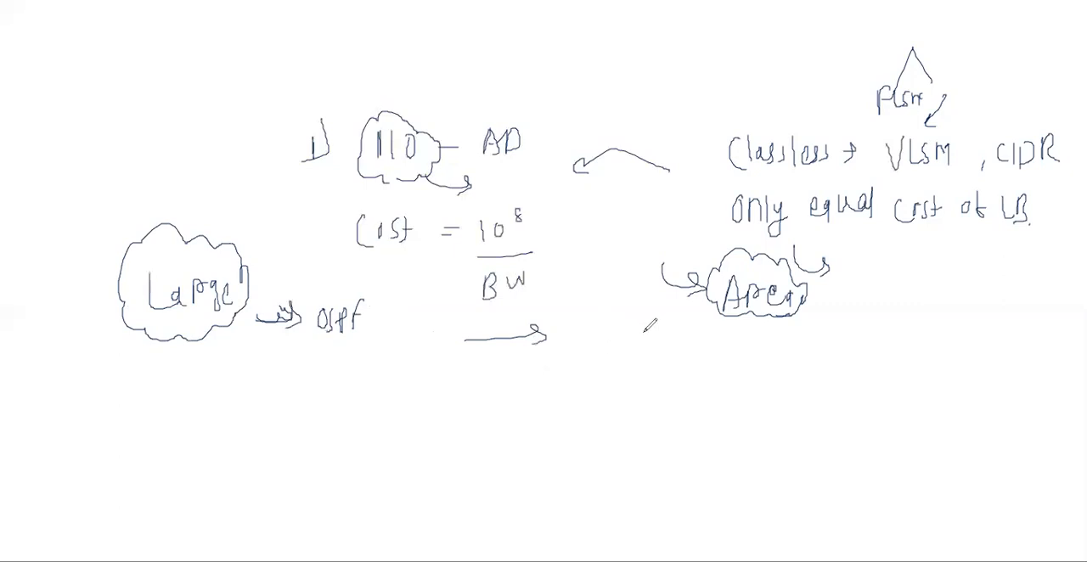
left_click_drag(631, 336, 688, 306)
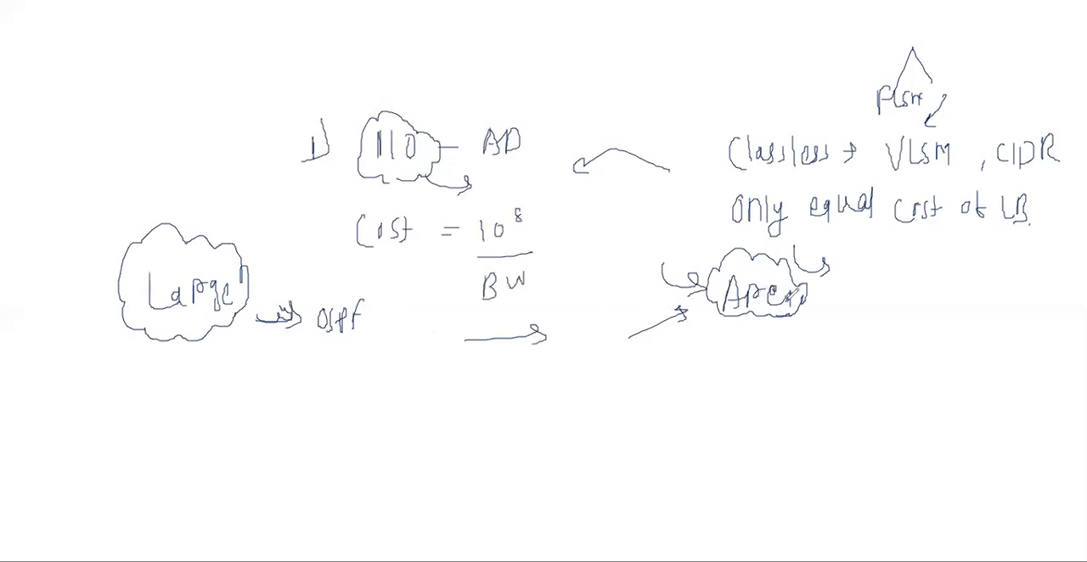
left_click(829, 308)
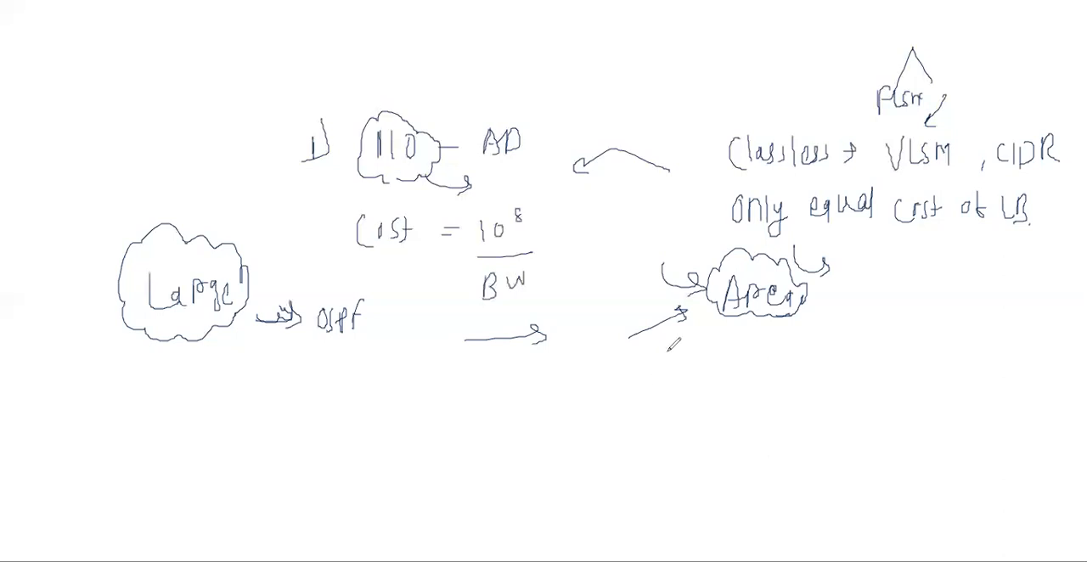
List multicast addresses 224.0.0.5 and 224.0.0.6 under Areas with arrows
left_click_drag(679, 337, 666, 365)
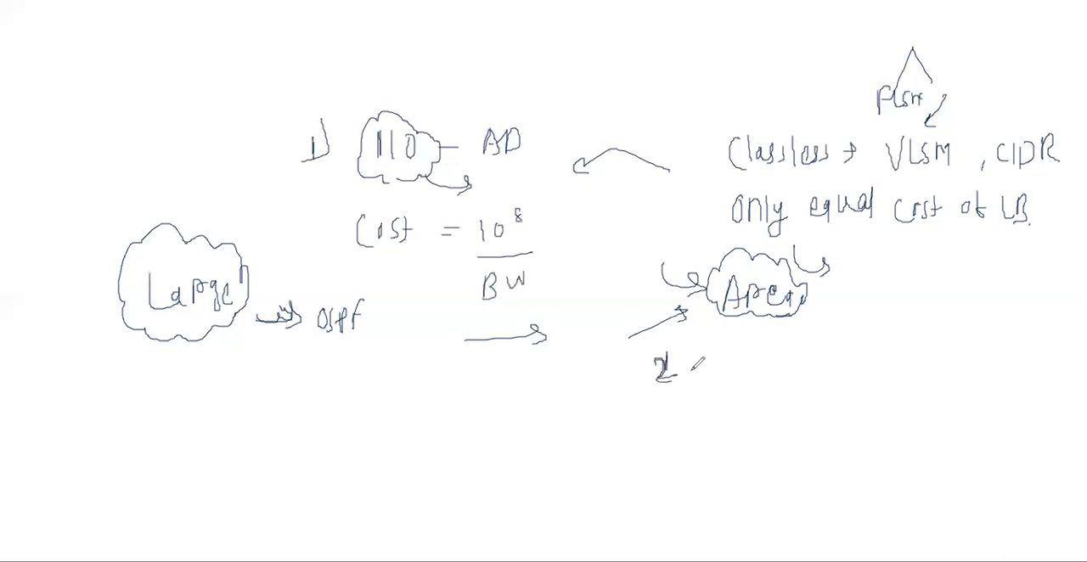
type("24.0.0.5")
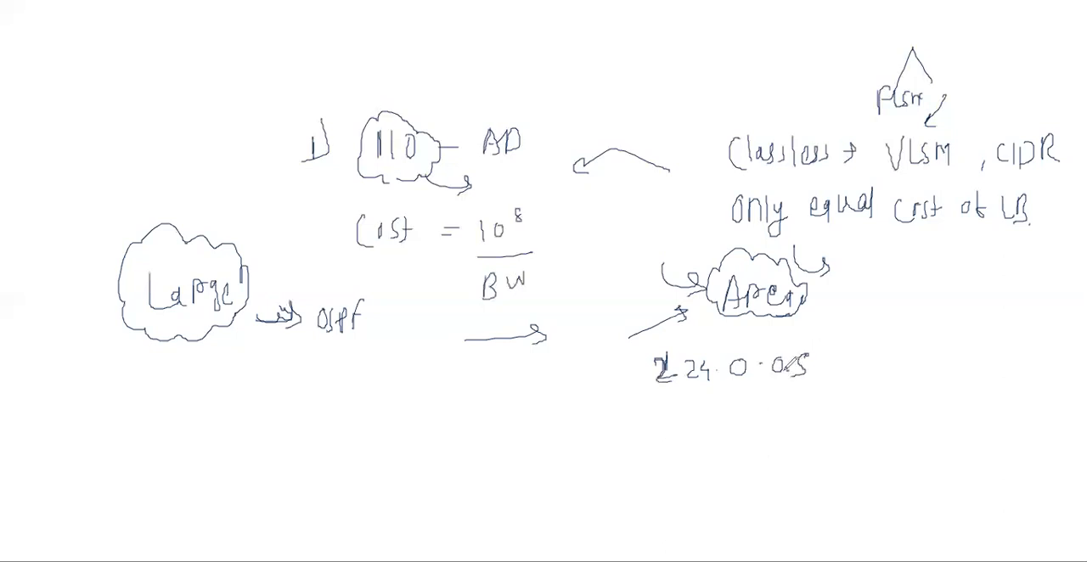
left_click_drag(676, 399, 798, 390)
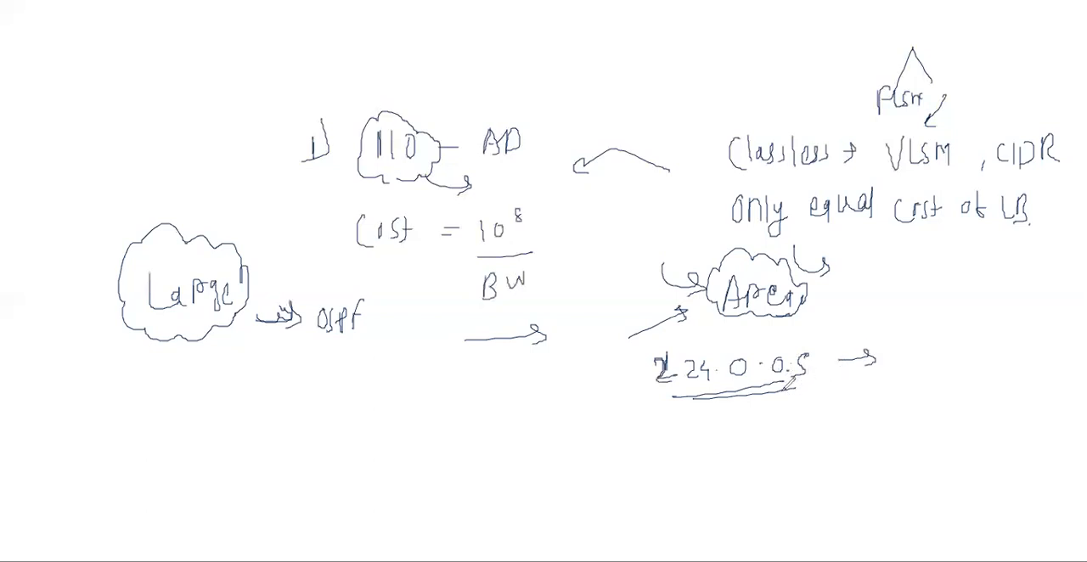
type("22")
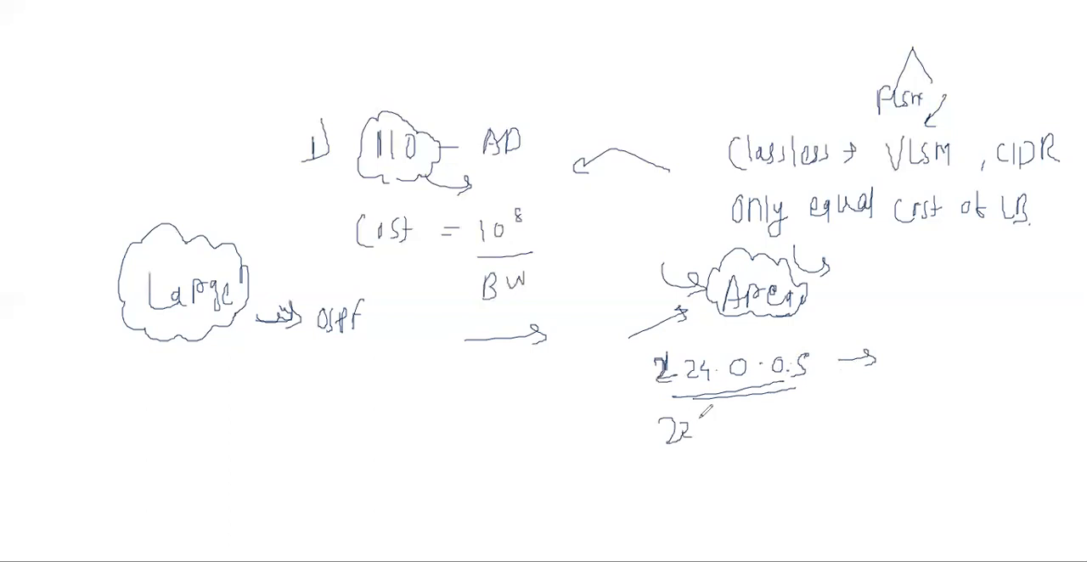
type("224.0.0.6")
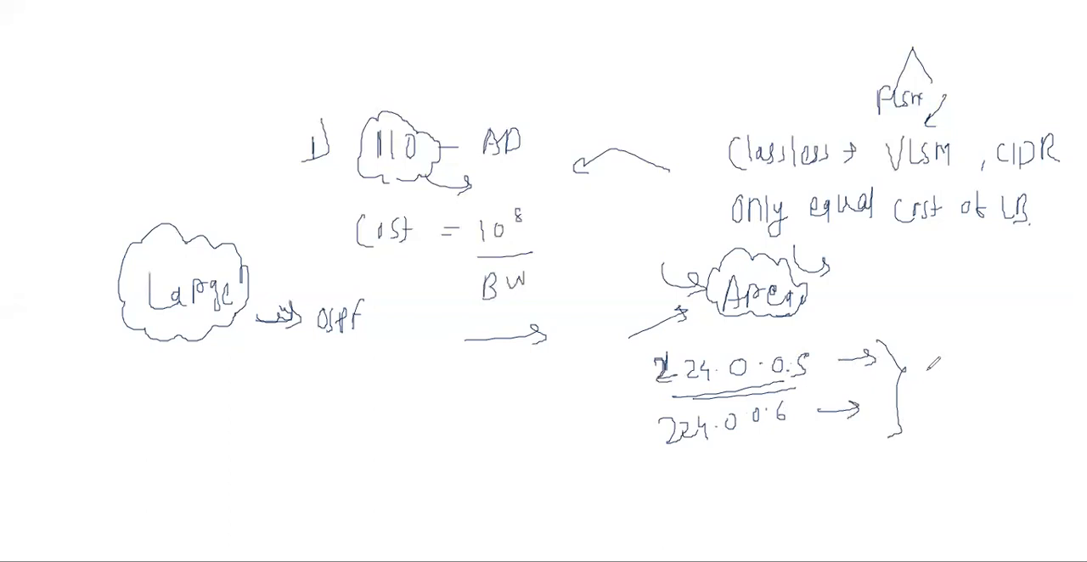
mouse_move(340, 405)
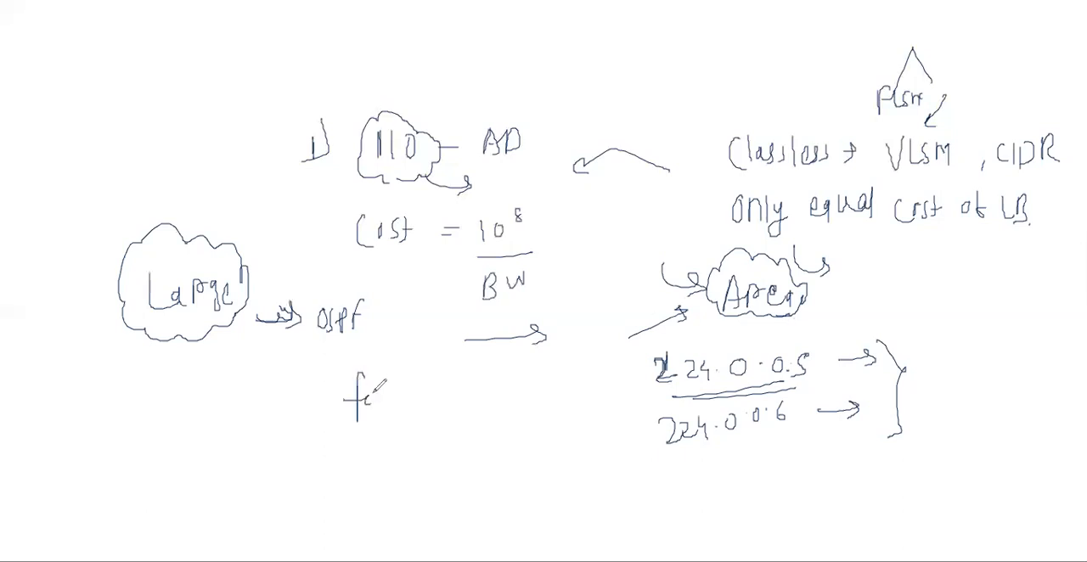
Write the note faster protocol → RIP to the left
type("faster protocol → RIP")
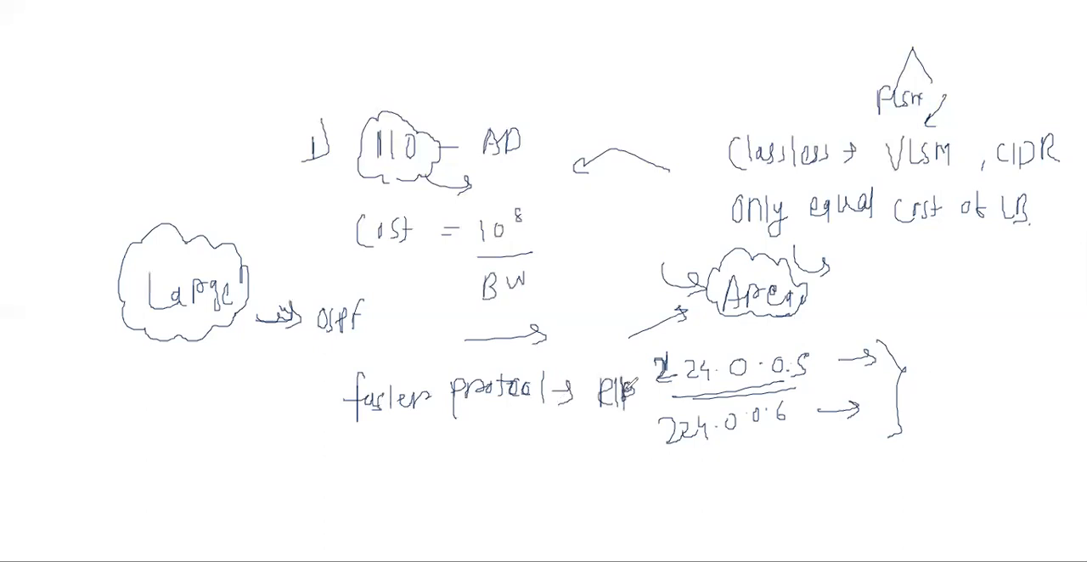
left_click_drag(526, 455, 586, 449)
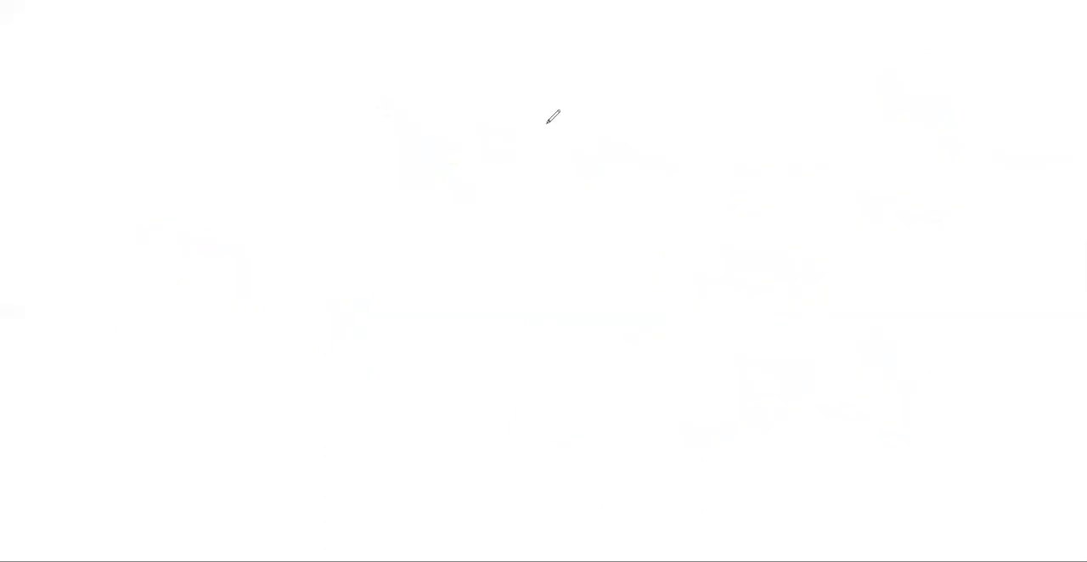
mouse_move(496, 167)
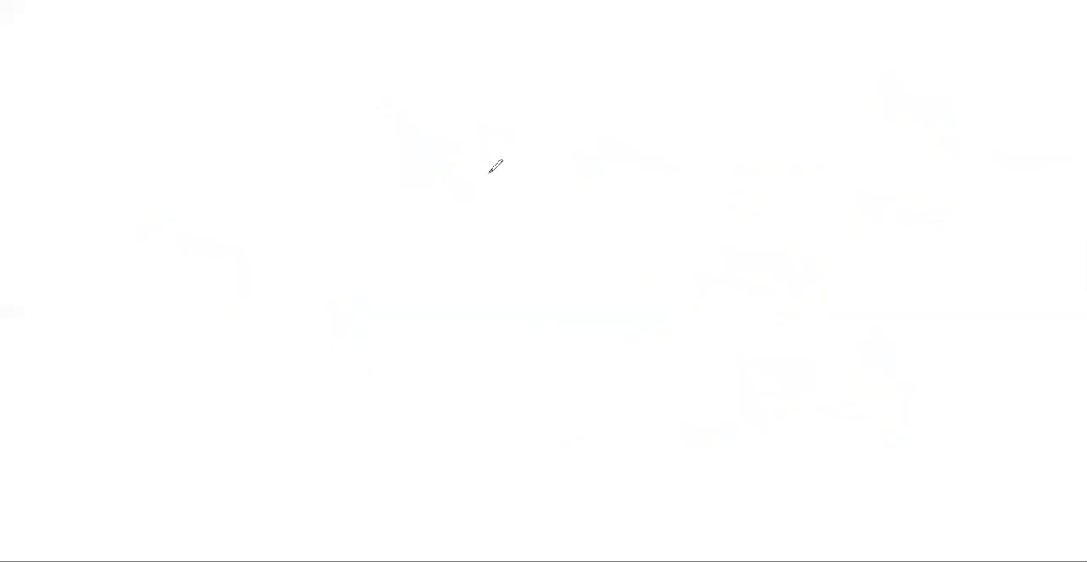
mouse_move(530, 146)
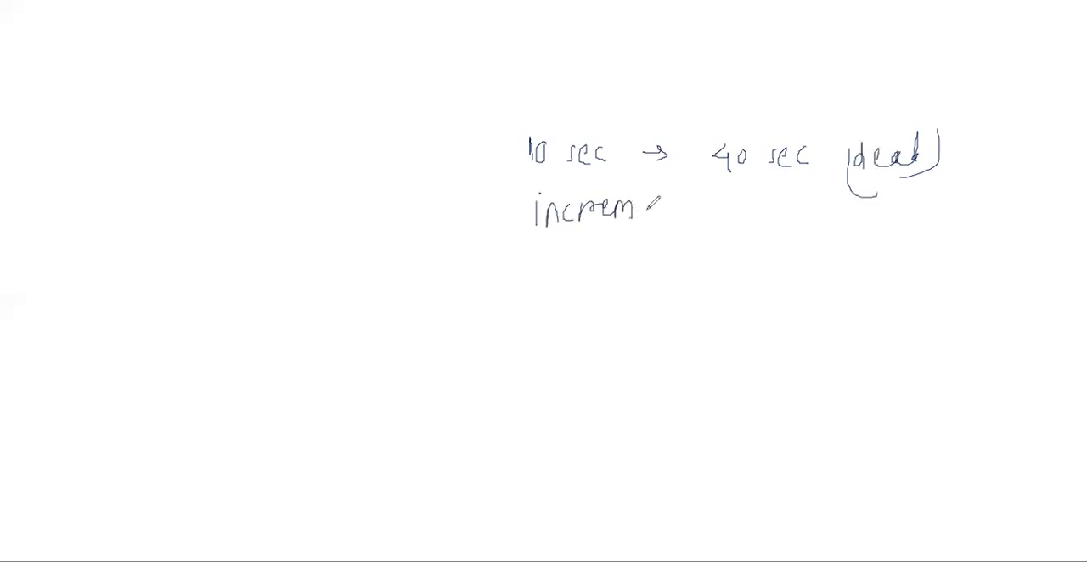
Finish 'incremental', then draw two linked router circles with incoming arrows and an arc between them
type("ental")
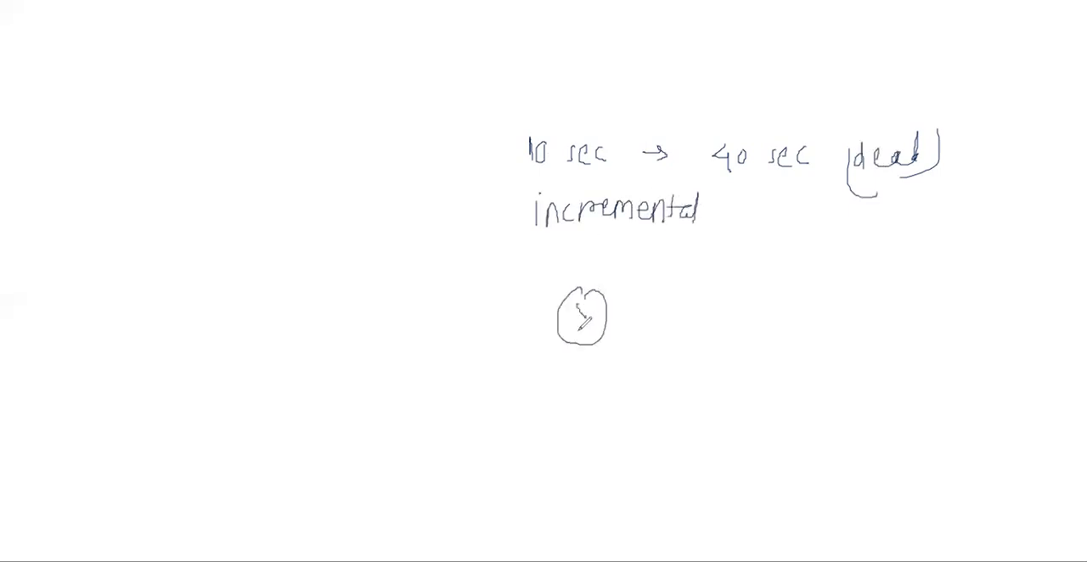
left_click_drag(611, 321, 739, 323)
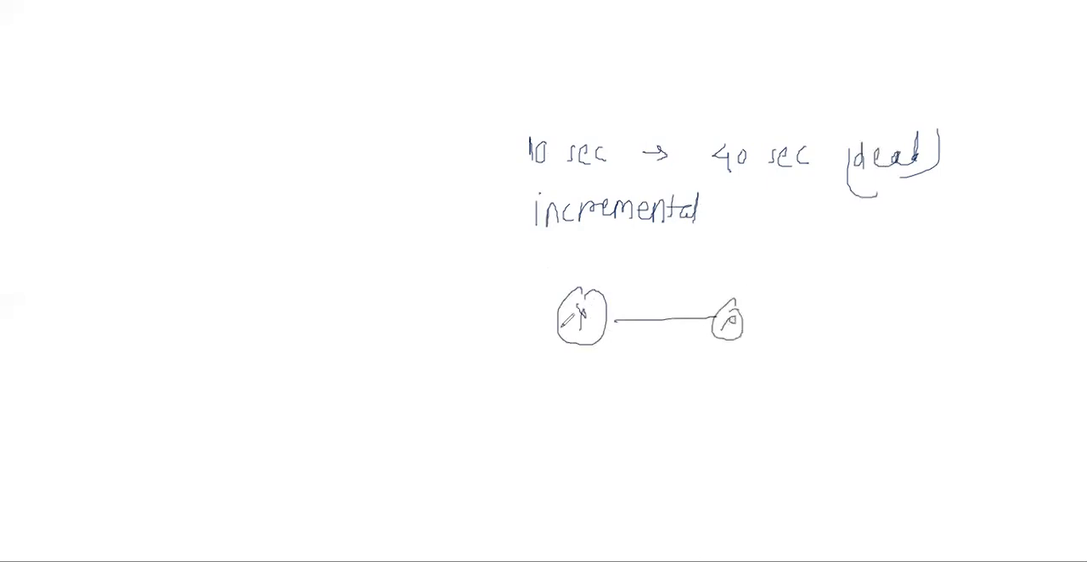
left_click_drag(506, 303, 561, 319)
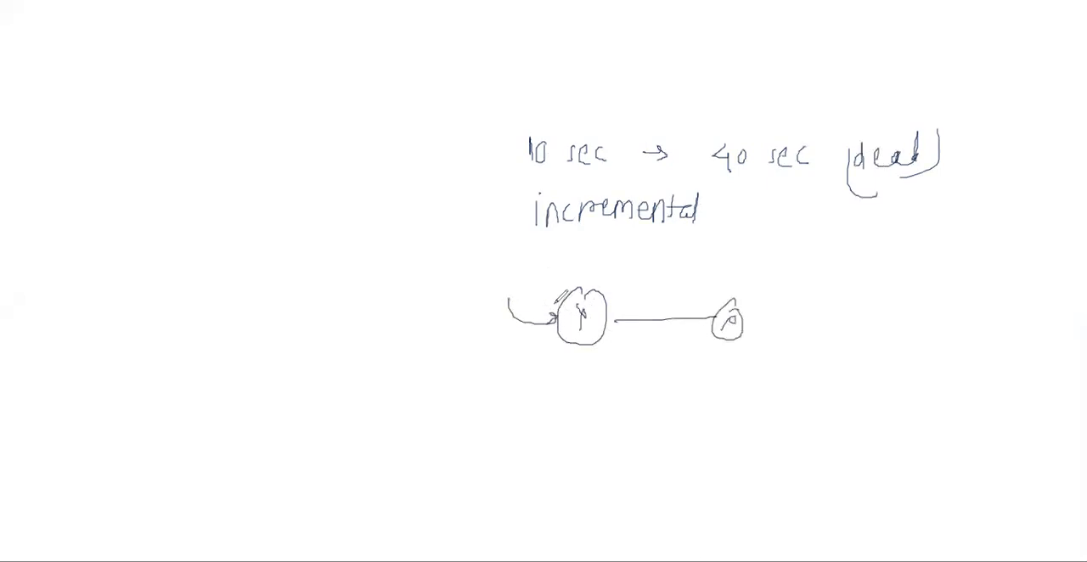
left_click_drag(550, 246, 560, 297)
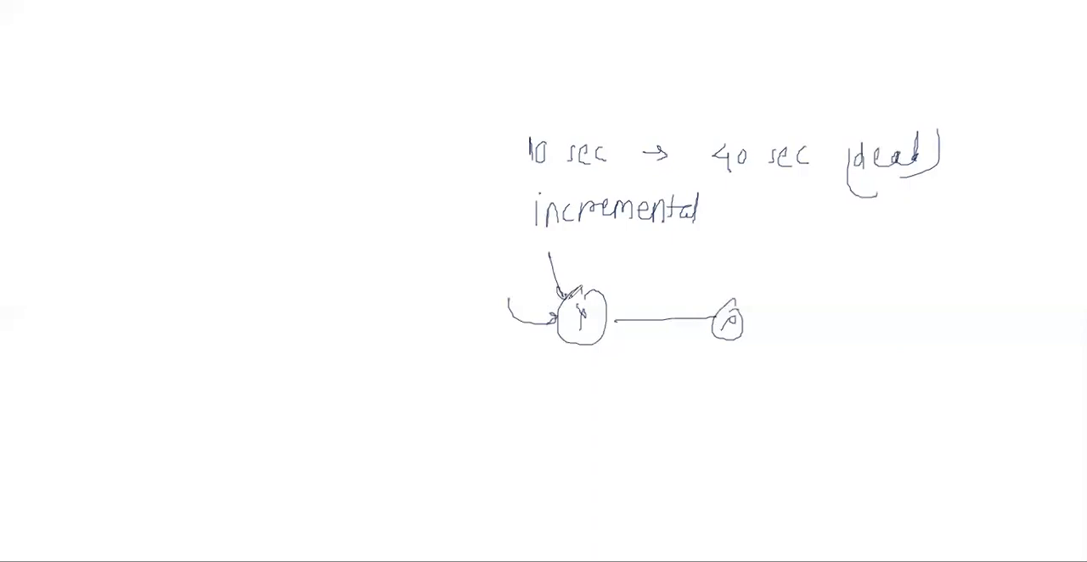
left_click_drag(586, 293, 726, 272)
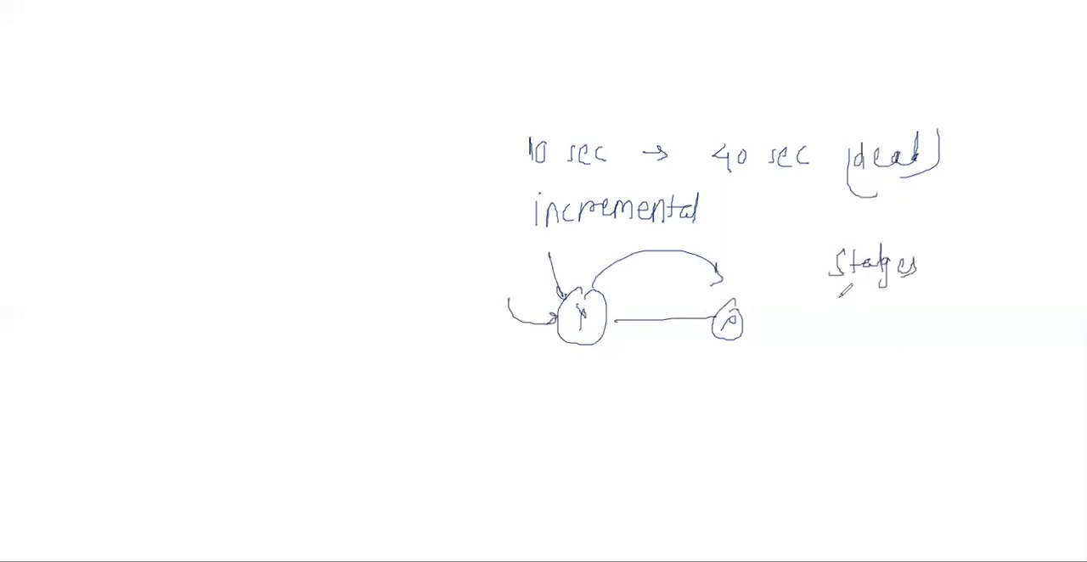
Handwrite the neighbor stages Down, Init, Two way, Ext, Exchange under the 'Stages' heading
type("Down")
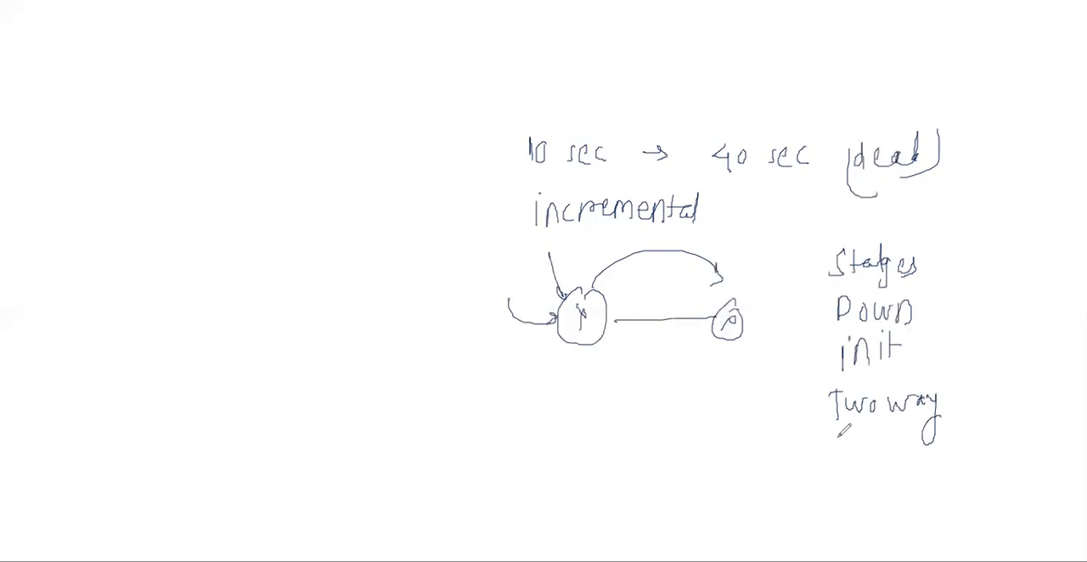
type("Ext")
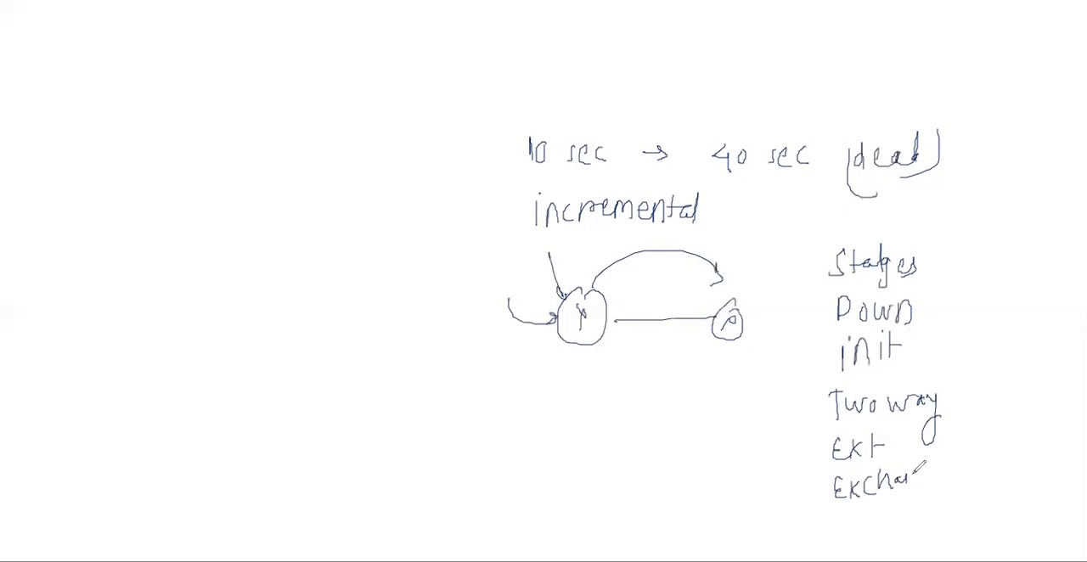
type("nge")
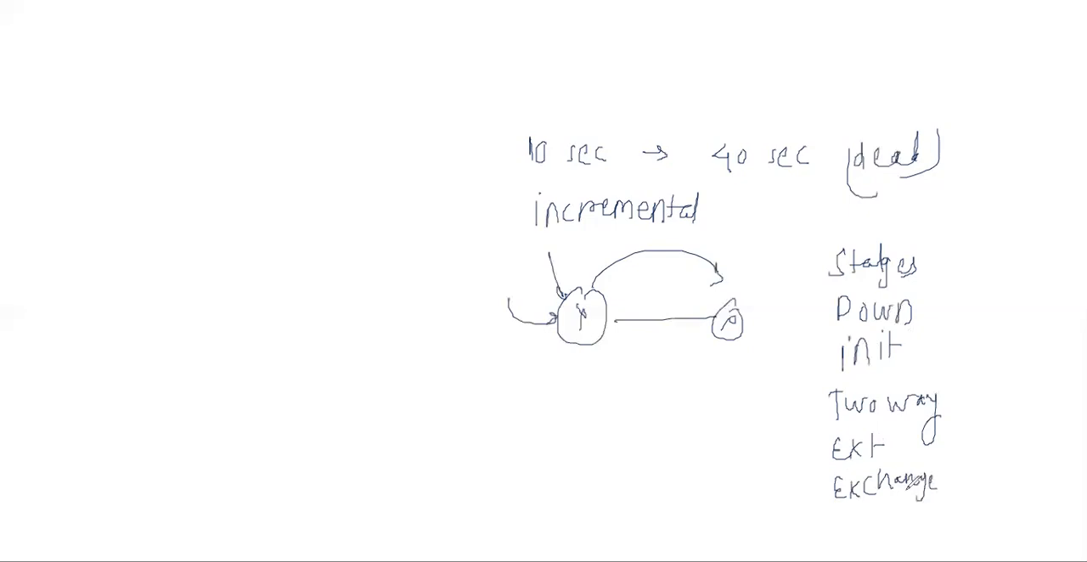